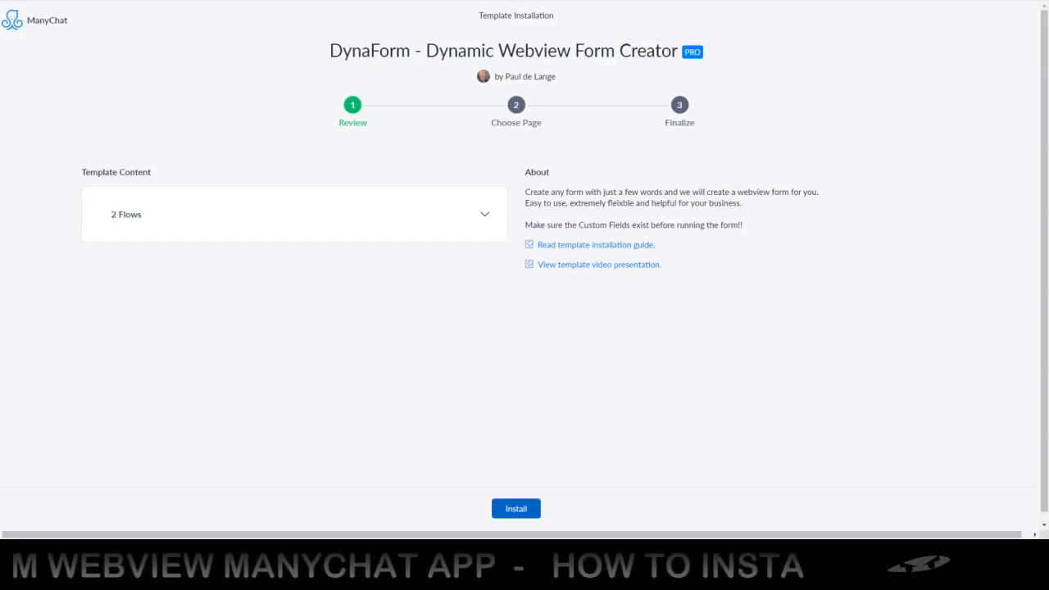
# Step: Install the DynaForm template, adding the 'Create a Form' and 'Return to this flow after submitting' flows
pyautogui.click(515, 508)
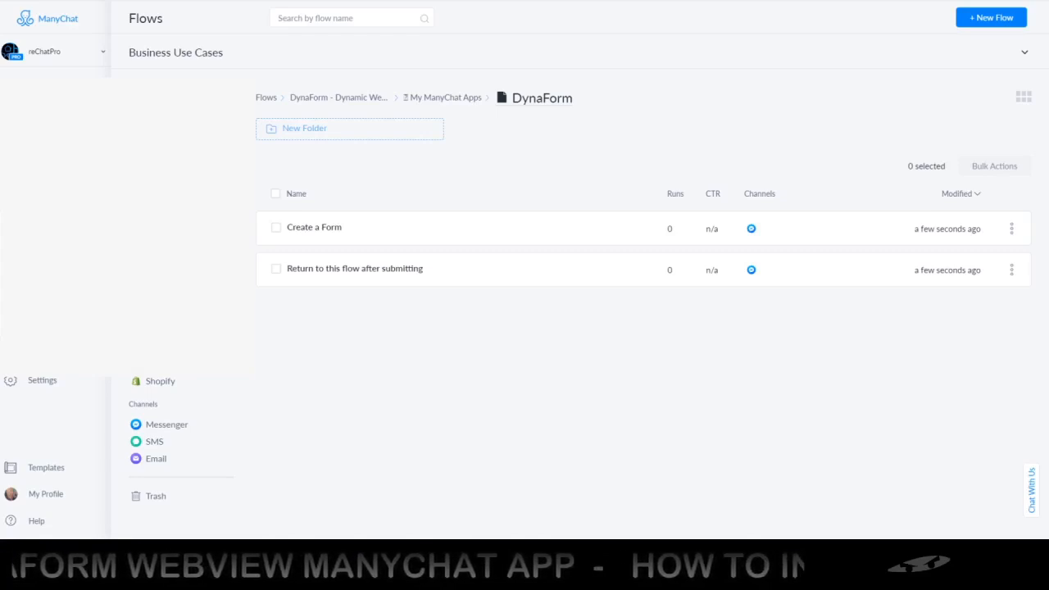
pyautogui.moveTo(361, 229)
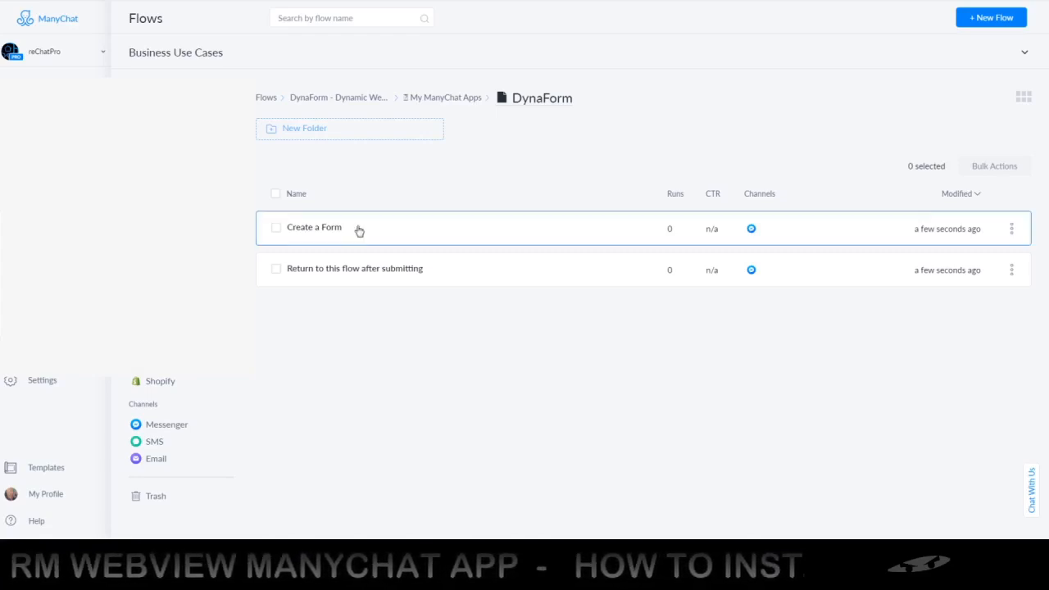
# Step: Open the 'Create a Form' flow and zoom the canvas to its Webform samples note
pyautogui.click(313, 226)
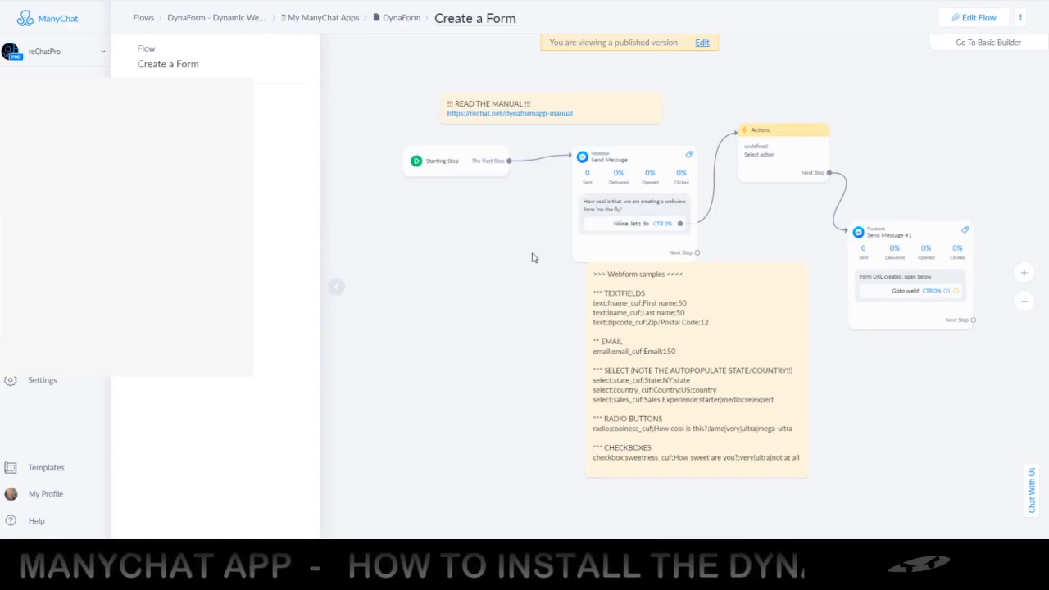
pyautogui.click(623, 298)
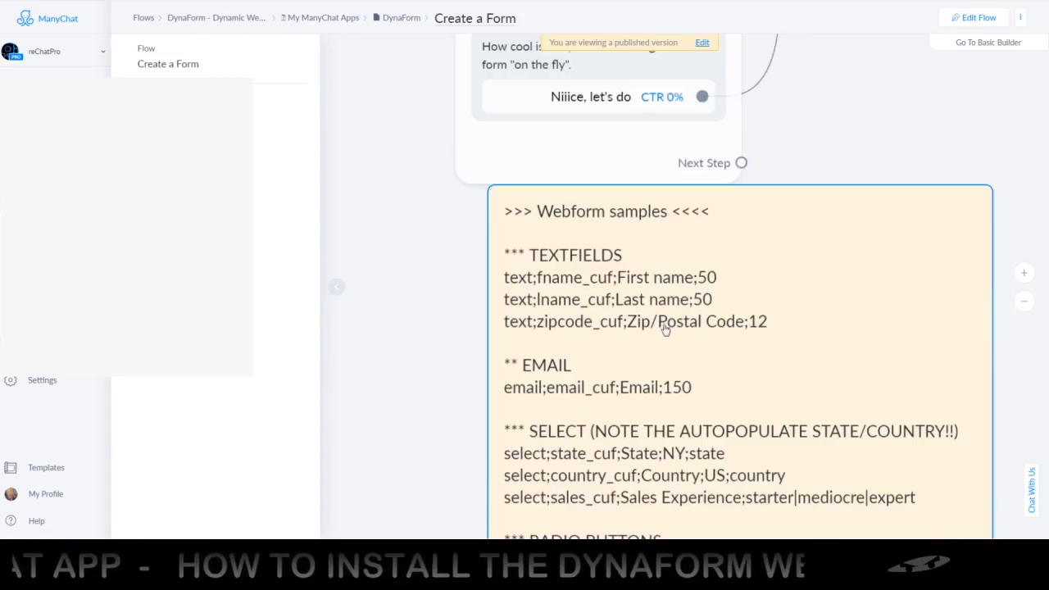
pyautogui.scroll(-3)
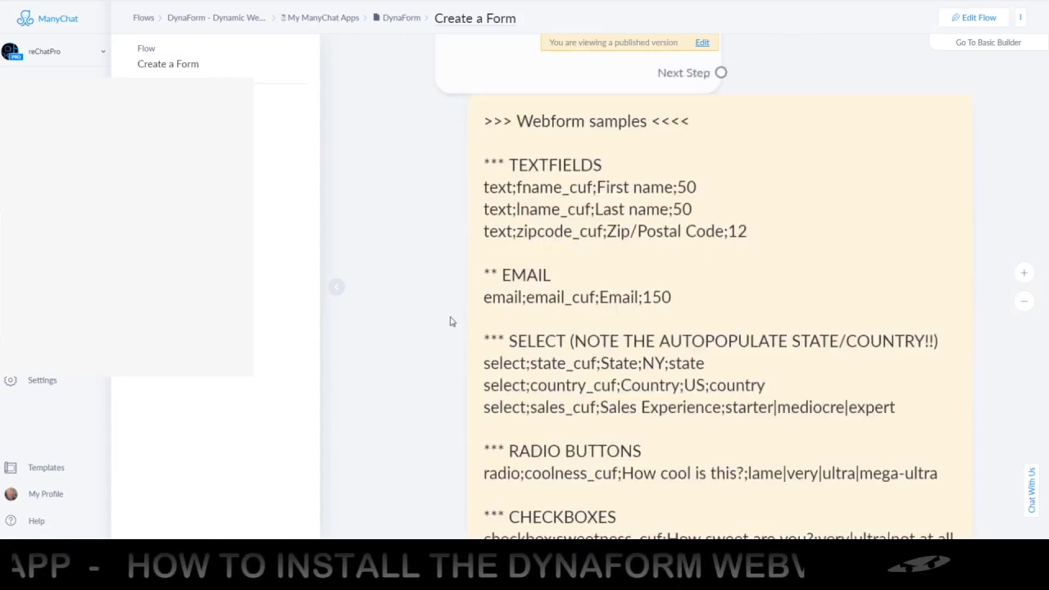
pyautogui.moveTo(436, 249)
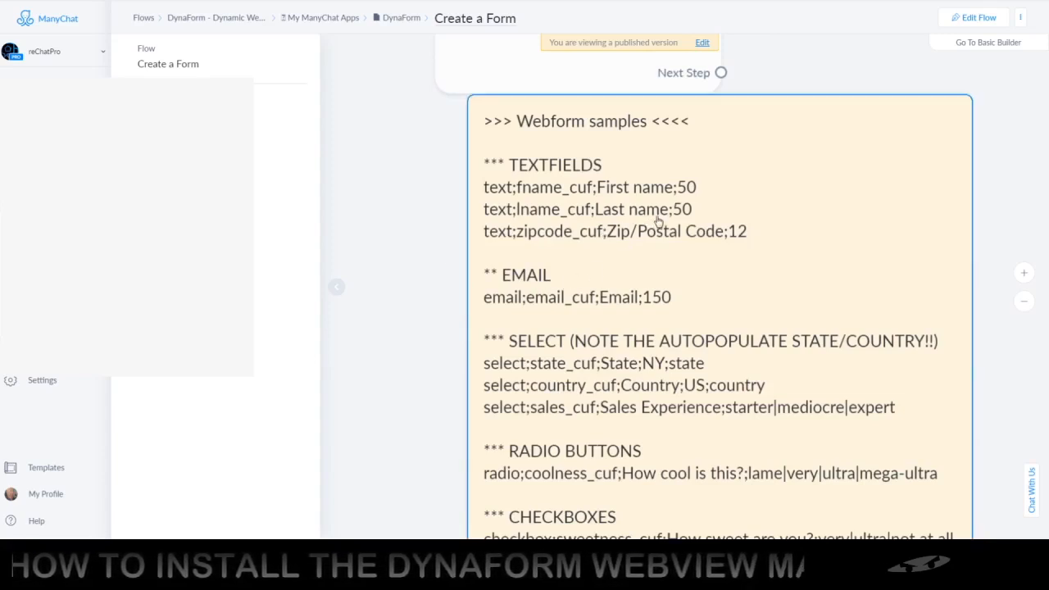
pyautogui.moveTo(603, 209)
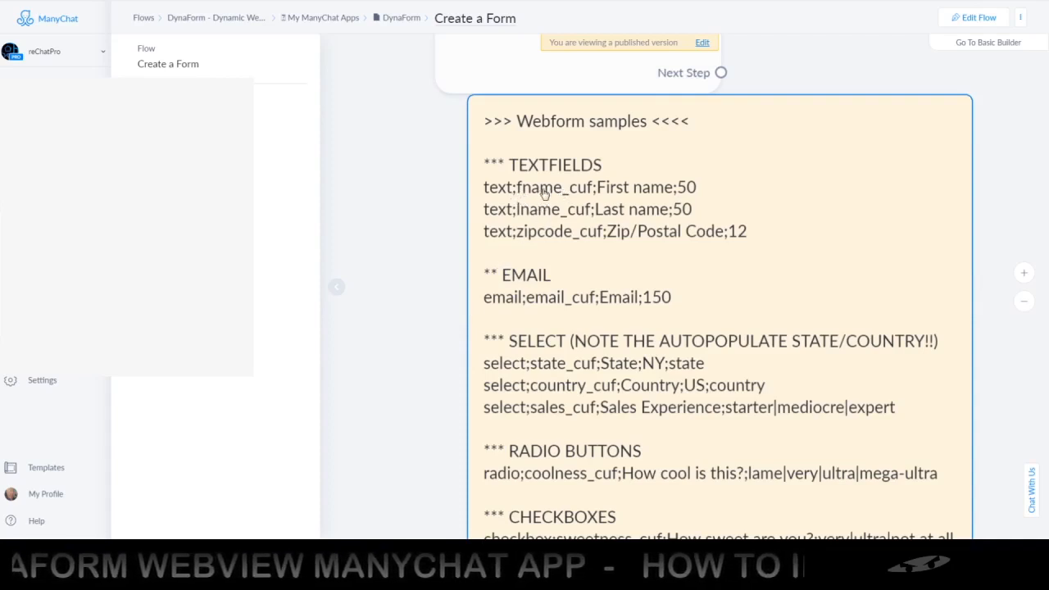
pyautogui.moveTo(498, 200)
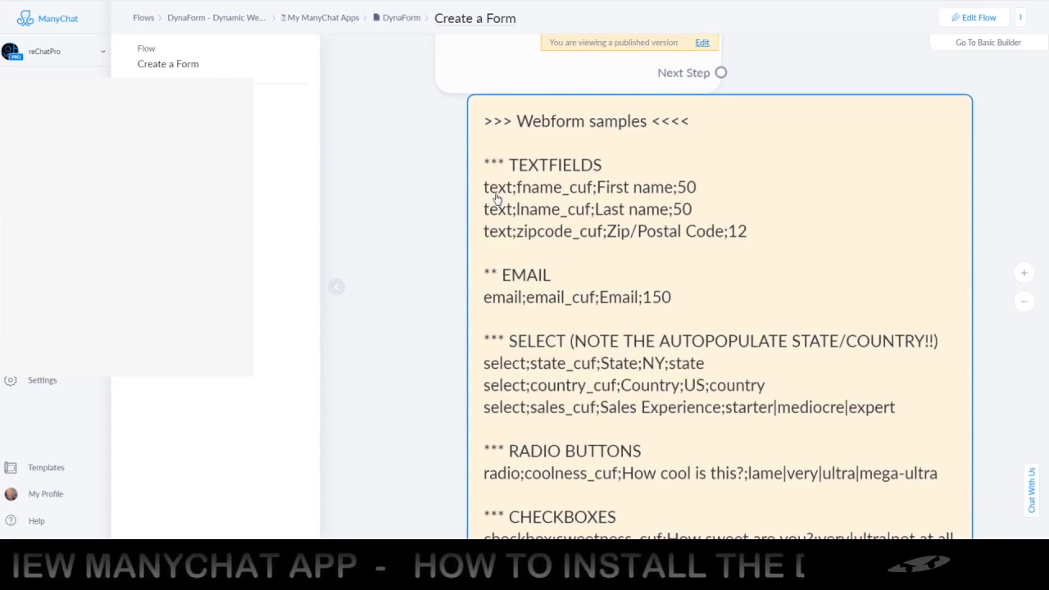
pyautogui.moveTo(549, 197)
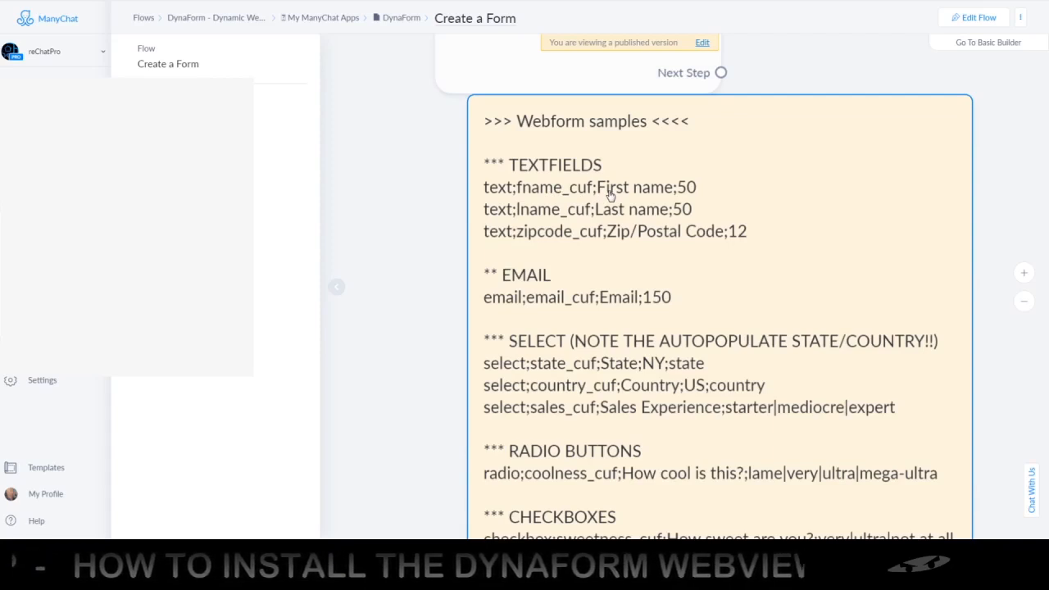
pyautogui.moveTo(691, 193)
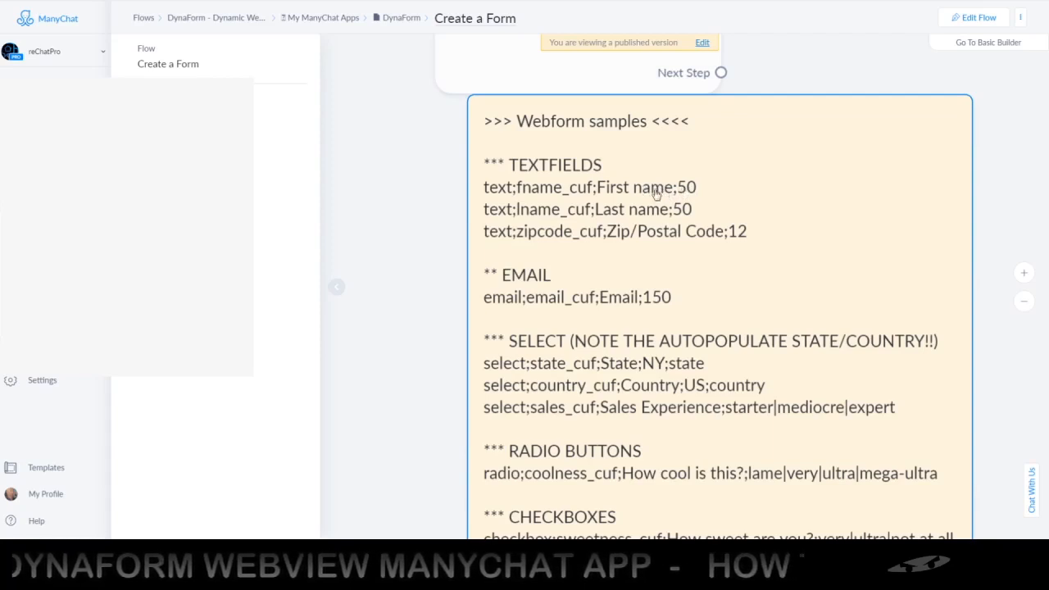
pyautogui.moveTo(512, 215)
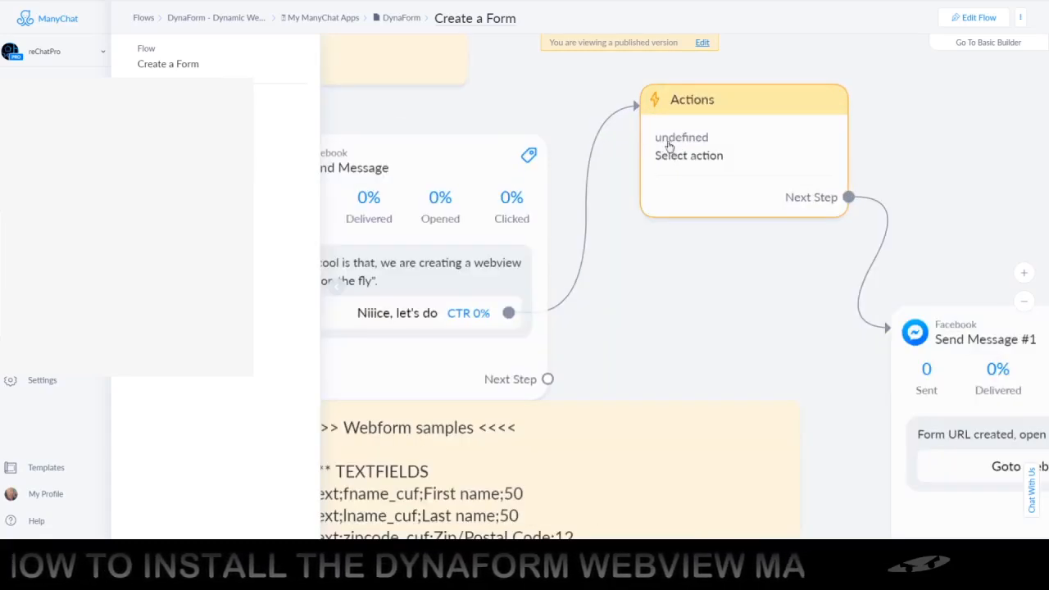
pyautogui.moveTo(679, 146)
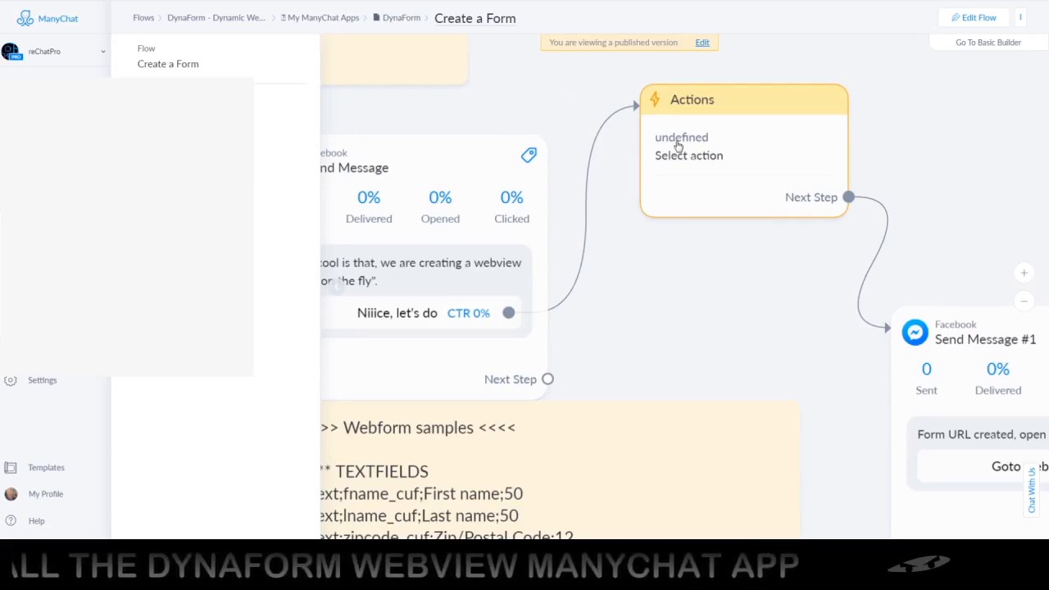
pyautogui.moveTo(606, 146)
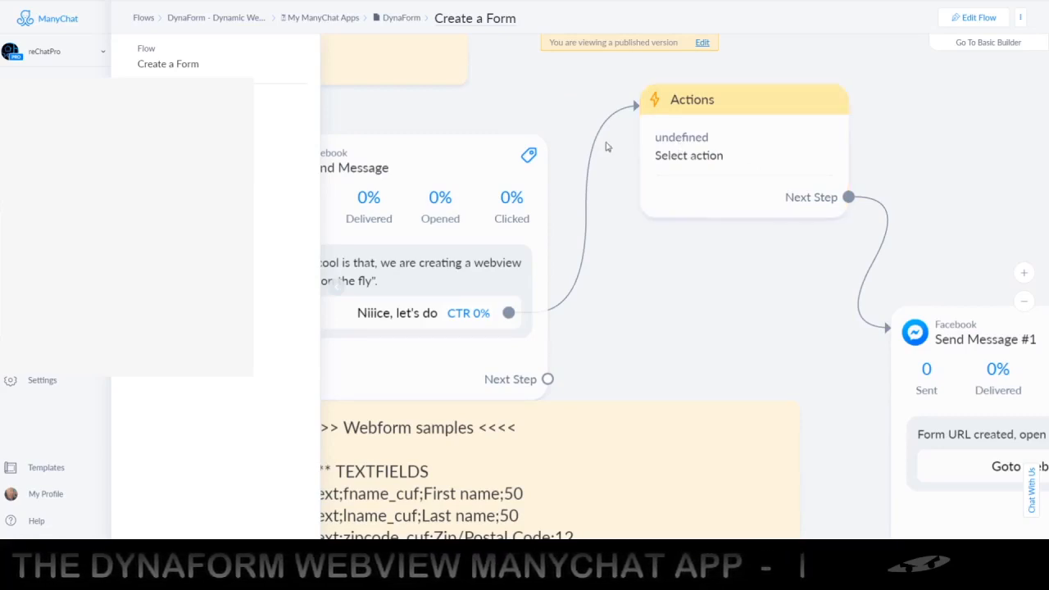
pyautogui.moveTo(688, 264)
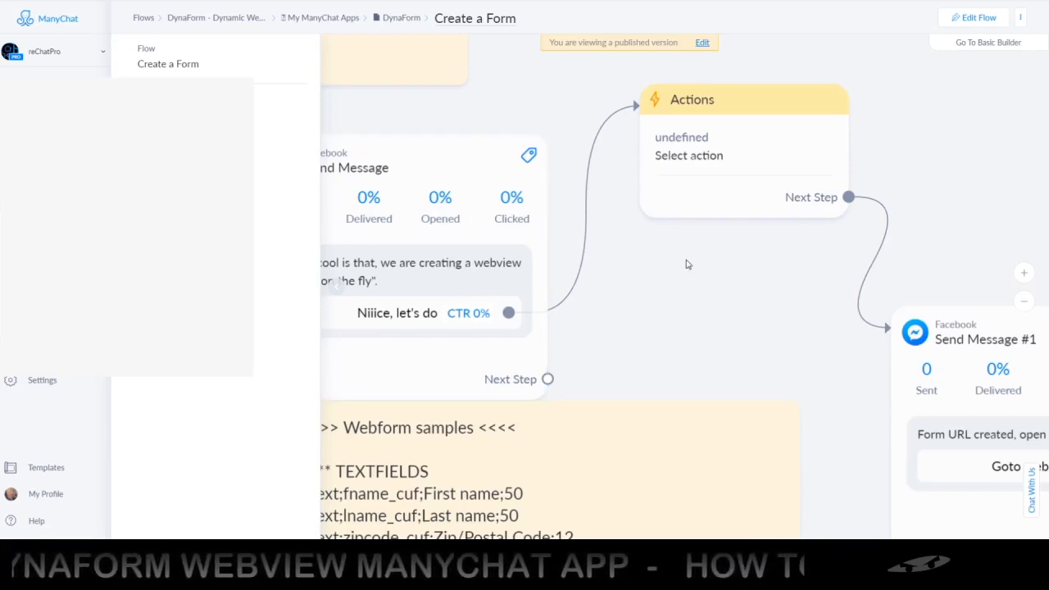
pyautogui.moveTo(1001, 266)
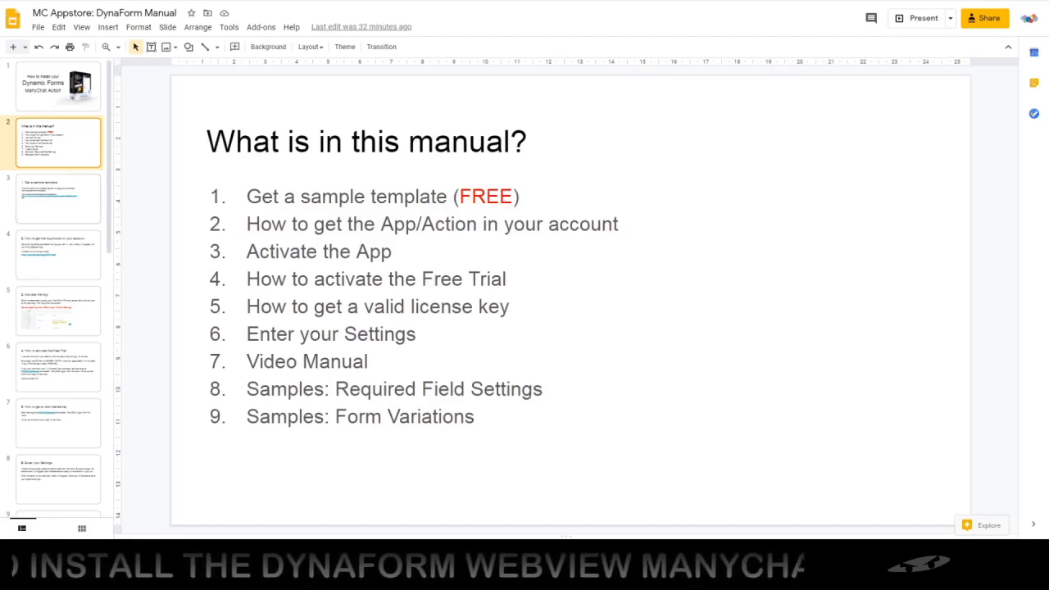
# Step: View the template and app slides, then follow the manychat.com/apps link to the Dynamic Webview Form install page
pyautogui.click(57, 198)
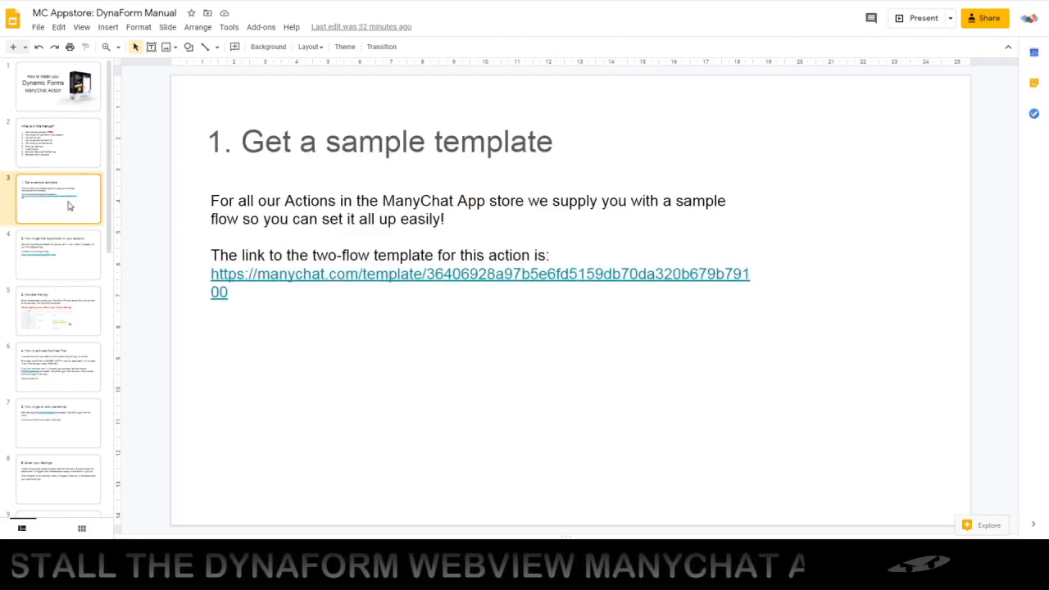
pyautogui.moveTo(72, 228)
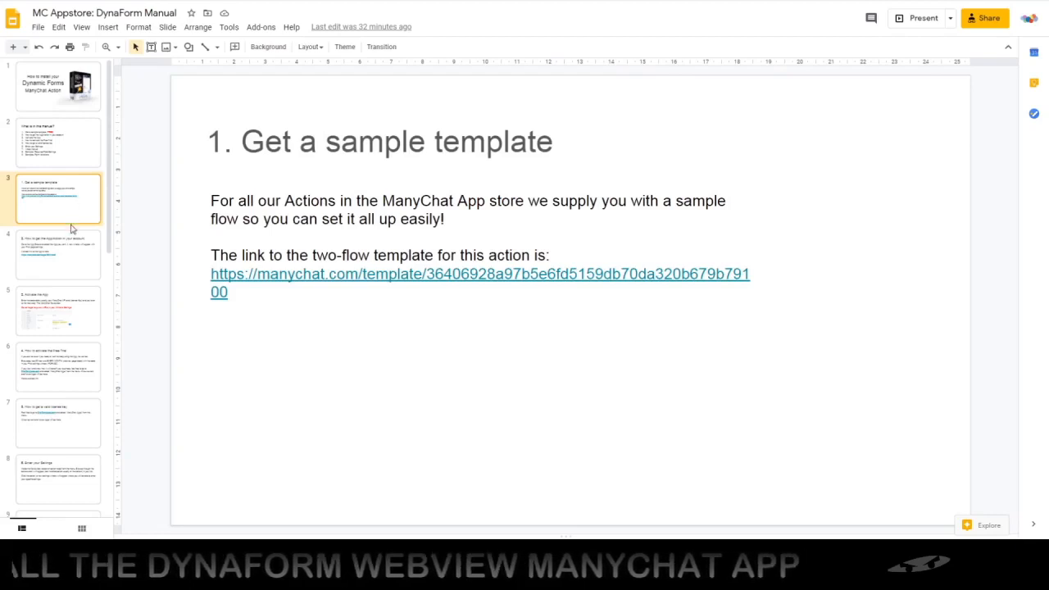
pyautogui.click(58, 254)
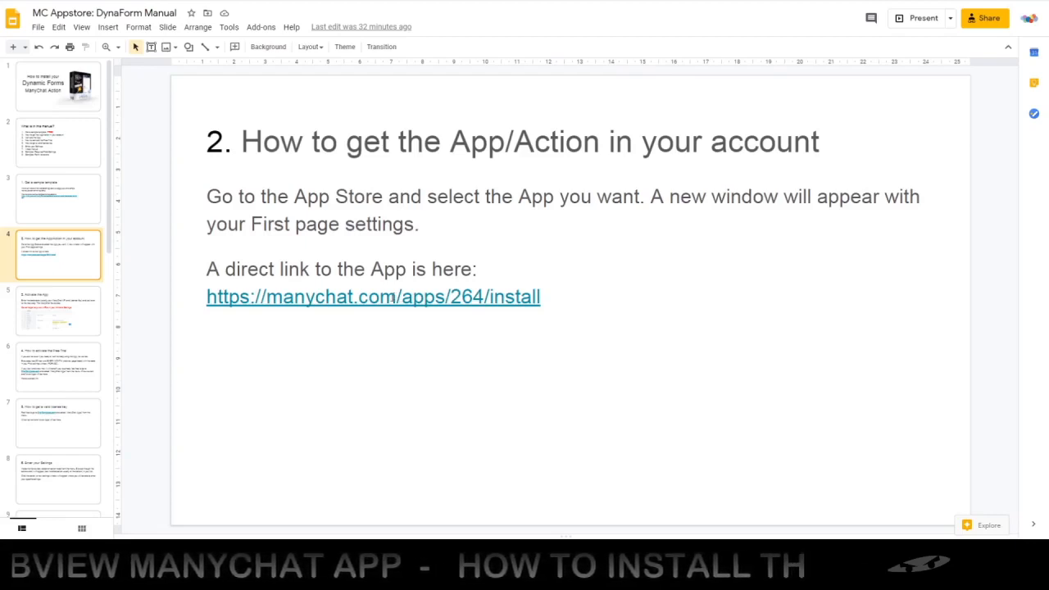
pyautogui.click(373, 297)
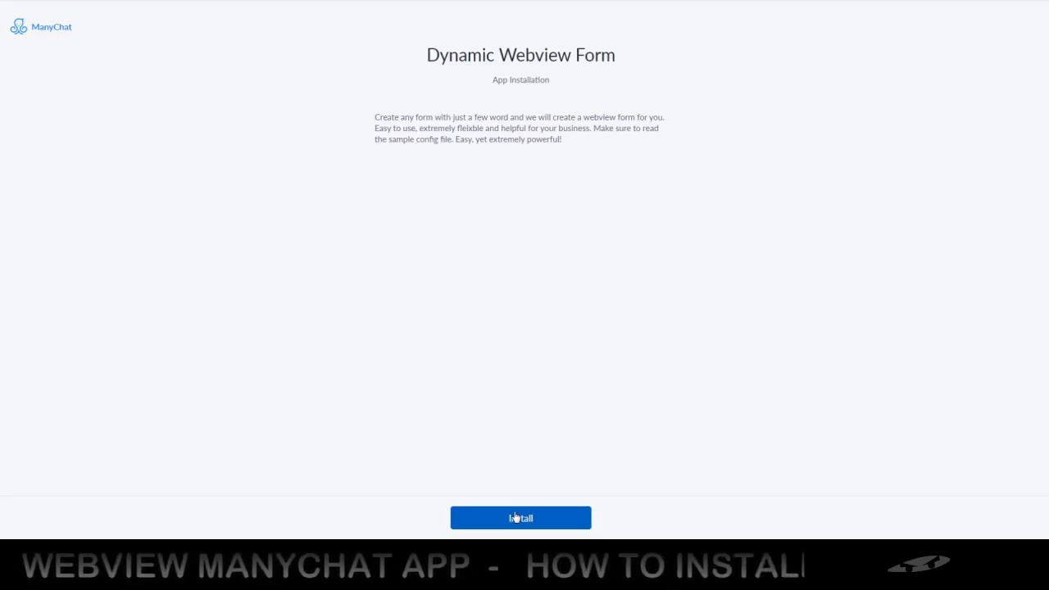
# Step: Install the Dynamic Webview Form app and go to its app settings
pyautogui.click(521, 518)
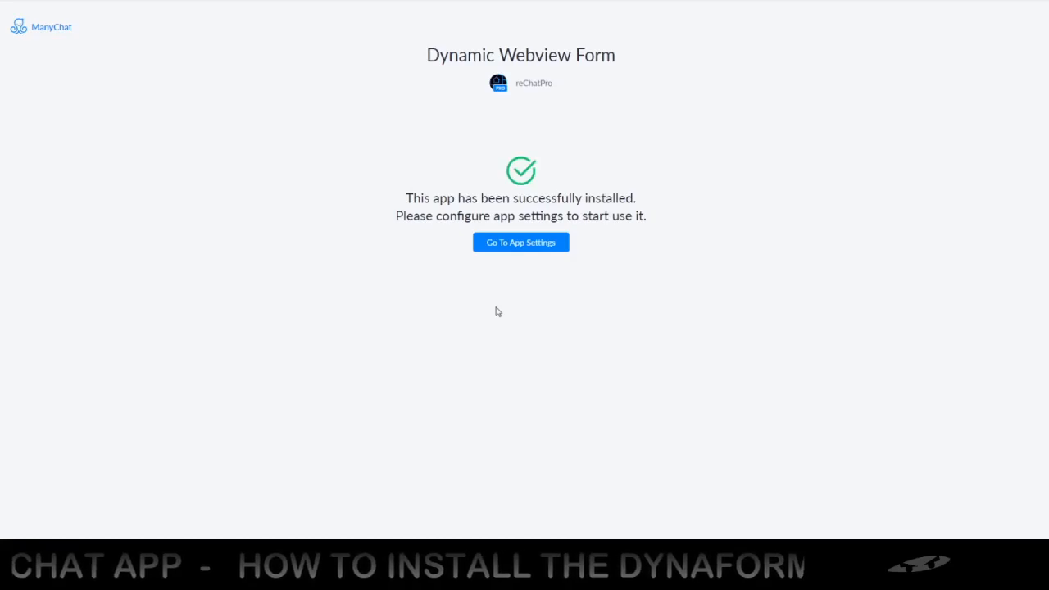
pyautogui.moveTo(490, 298)
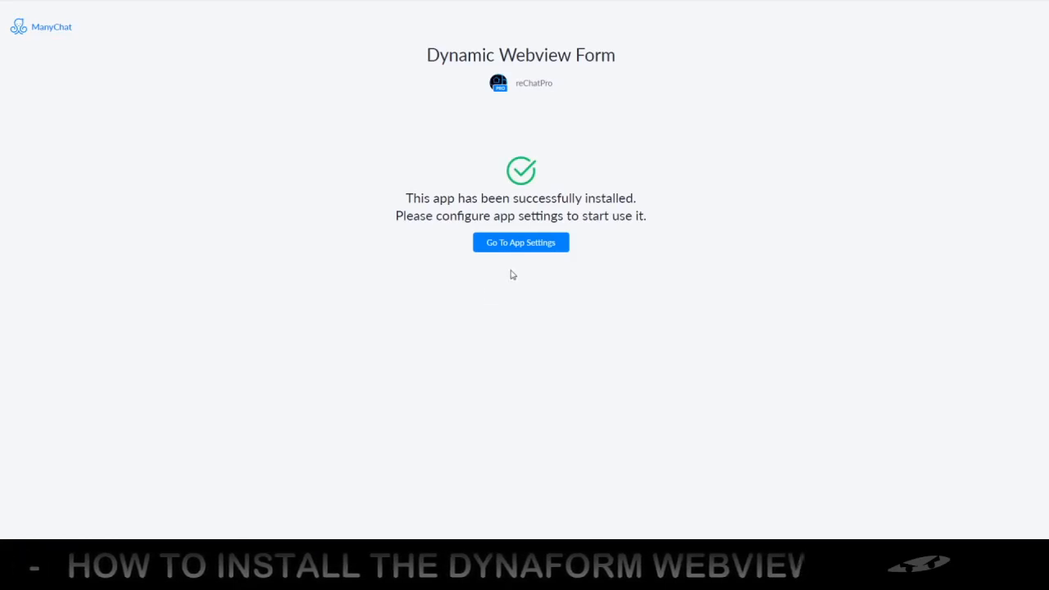
pyautogui.moveTo(518, 247)
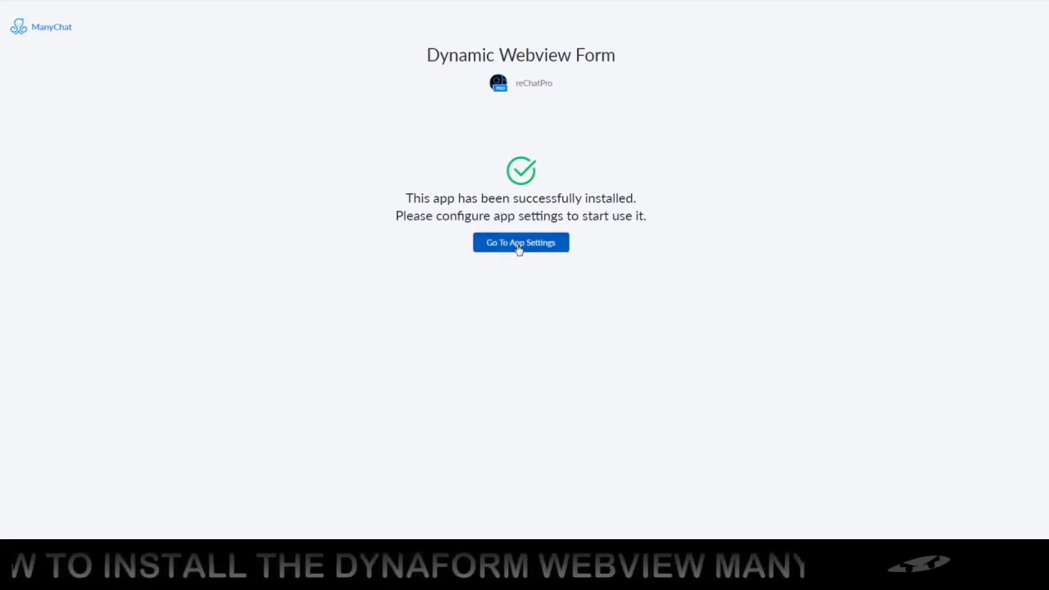
pyautogui.click(521, 243)
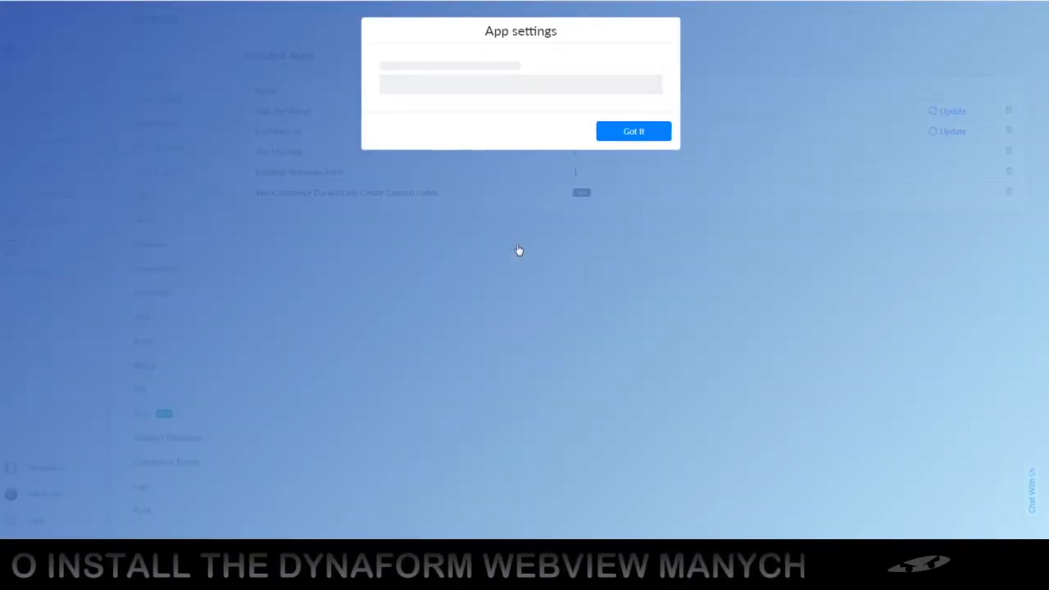
# Step: Enter the ManyChat API key and FORM50 license key in the app settings and save them
pyautogui.click(633, 131)
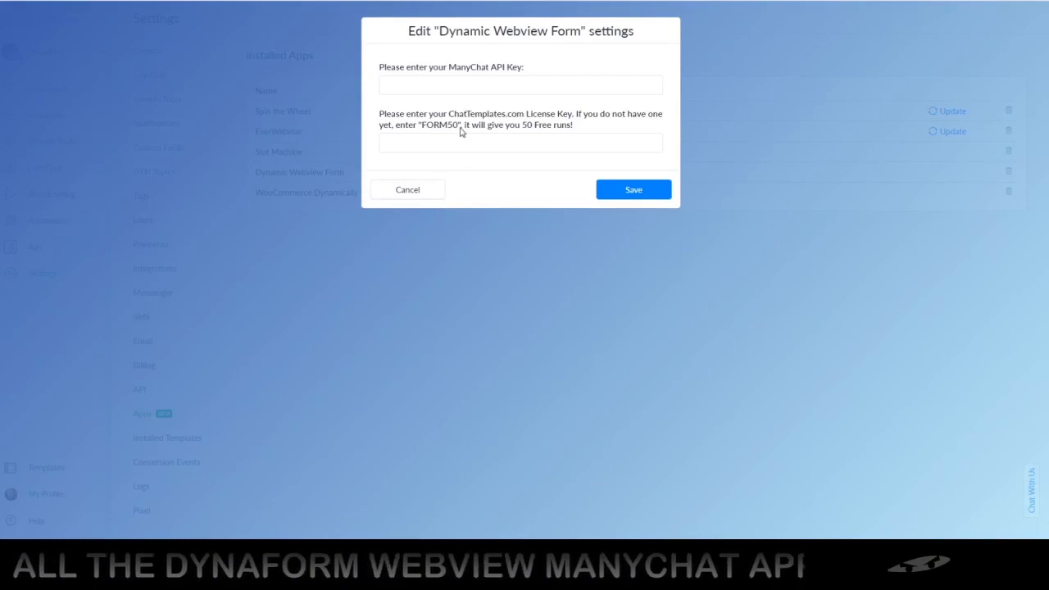
pyautogui.click(519, 85)
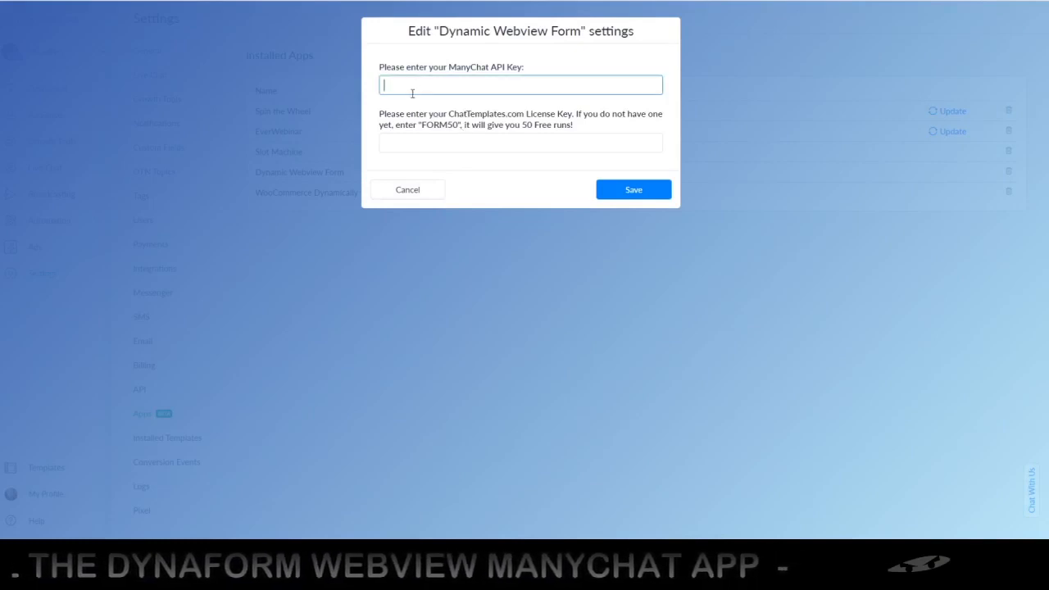
pyautogui.moveTo(433, 137)
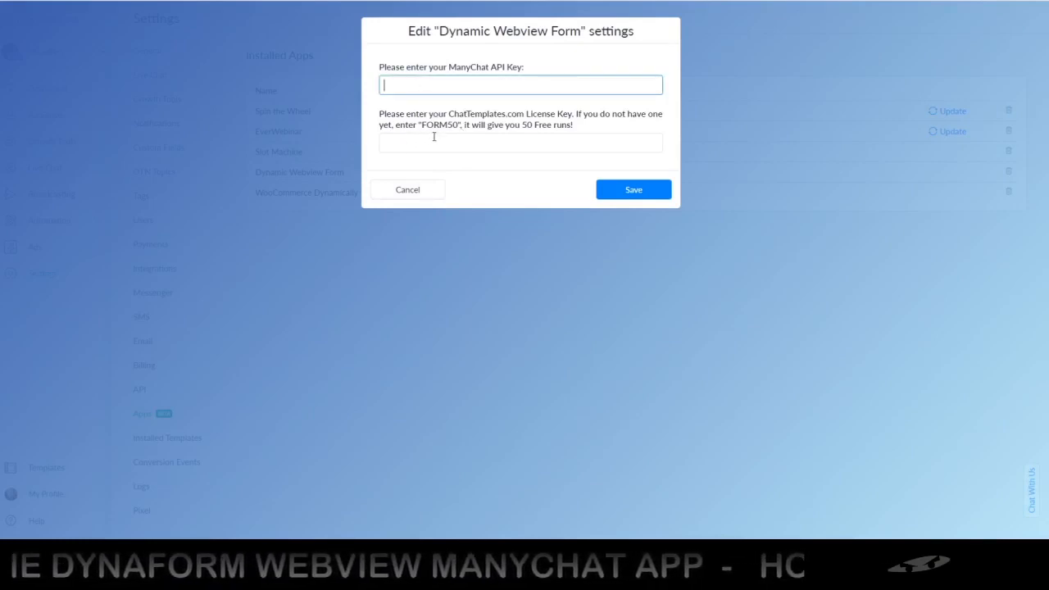
pyautogui.doubleClick(438, 125)
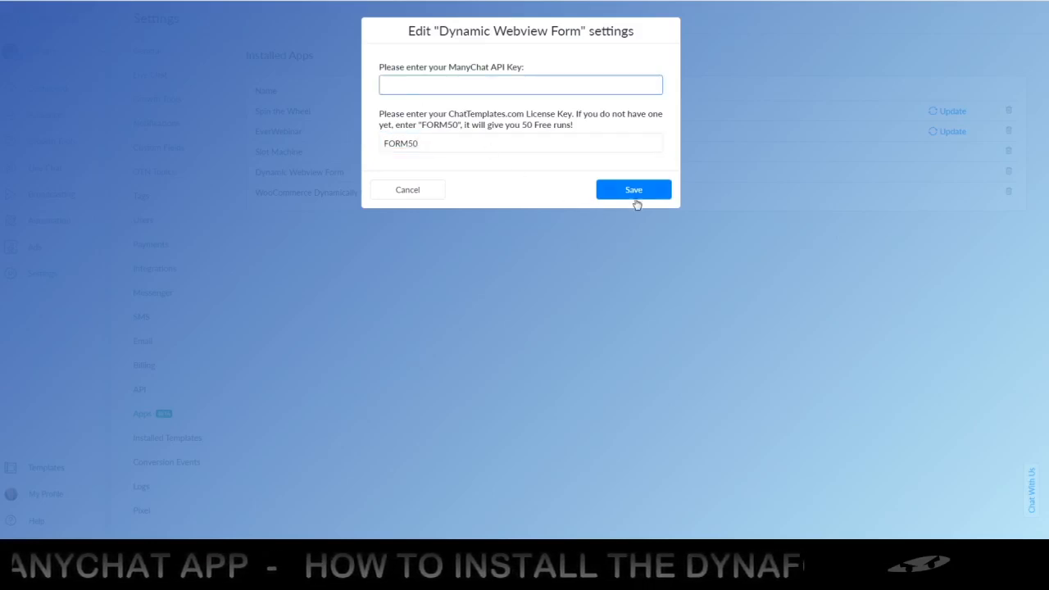
pyautogui.click(633, 190)
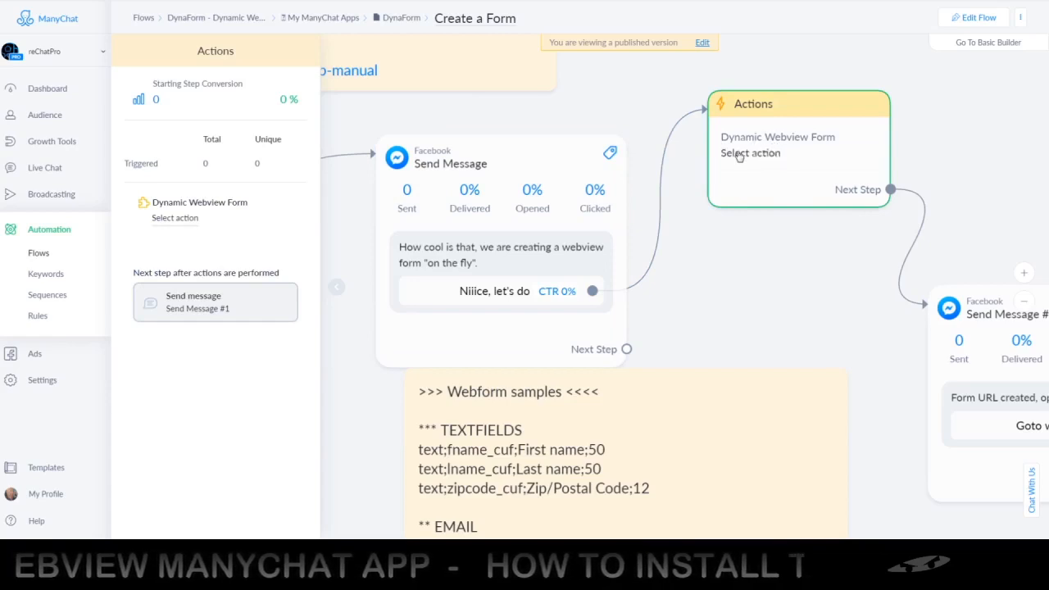
pyautogui.moveTo(243, 220)
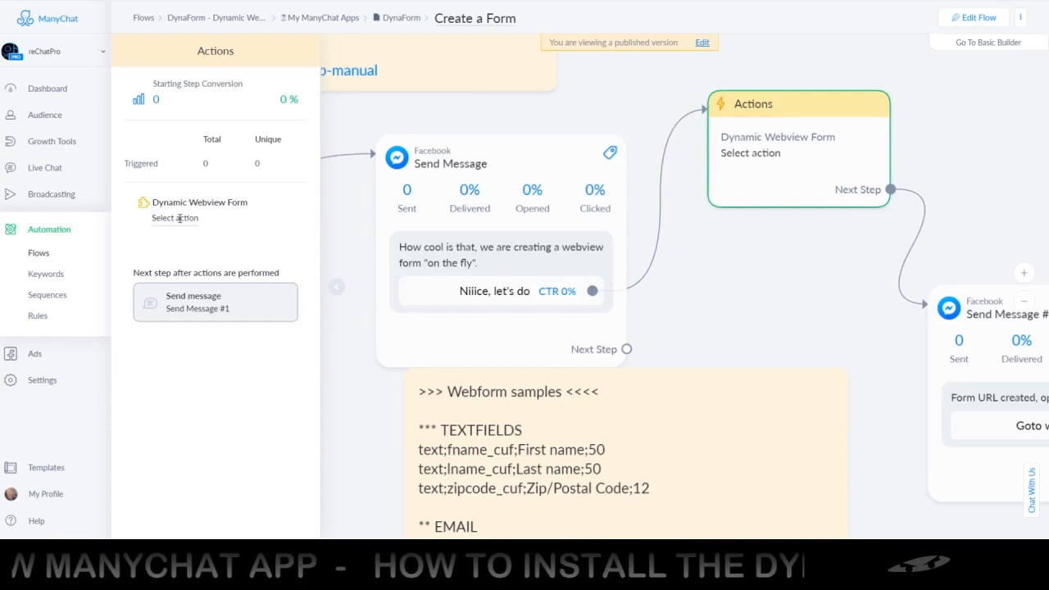
# Step: Open the Edit Dynamic Webview Form Action dialog from the flow's action step
pyautogui.click(174, 216)
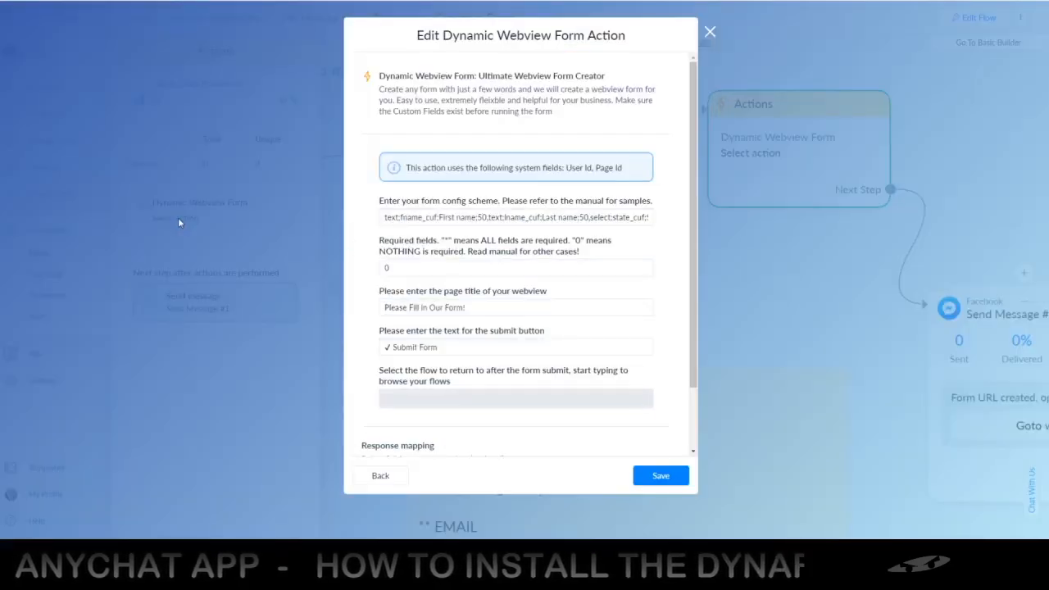
# Step: Set the form to return to this flow after submitting and review its config scheme
pyautogui.click(514, 398)
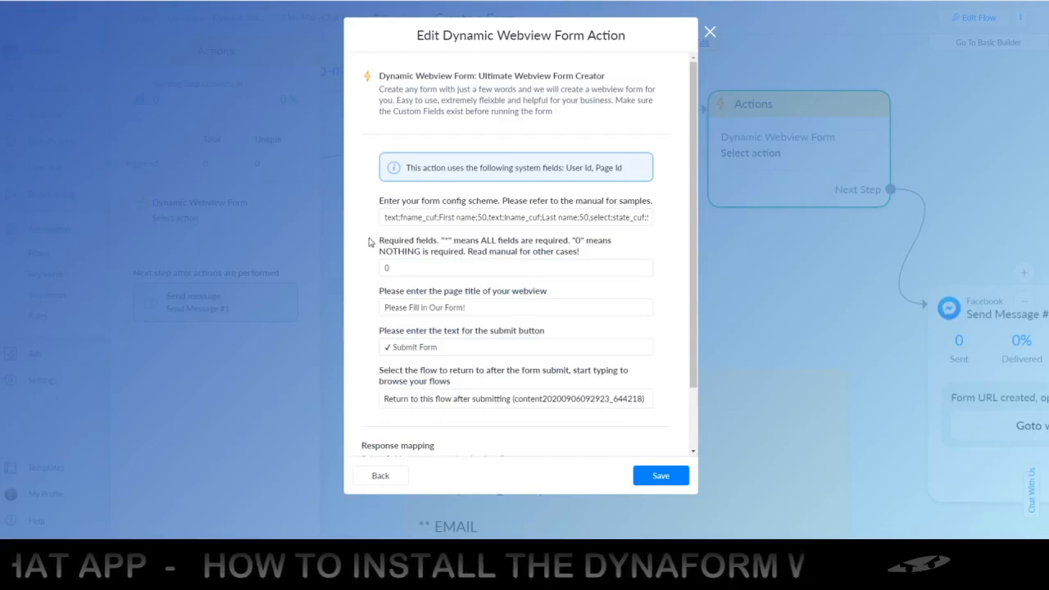
pyautogui.scroll(-3)
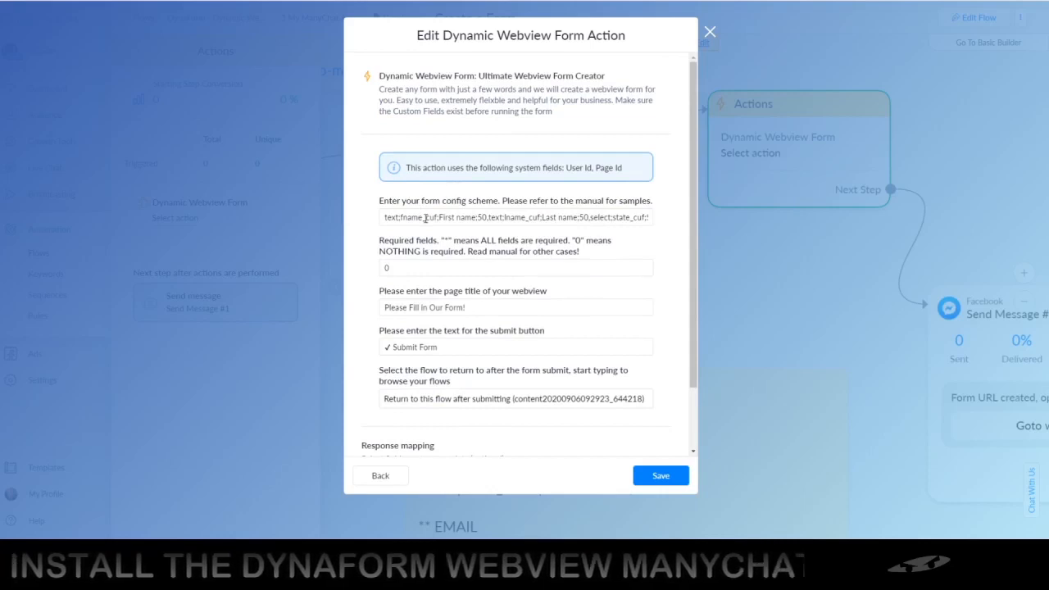
pyautogui.click(515, 216)
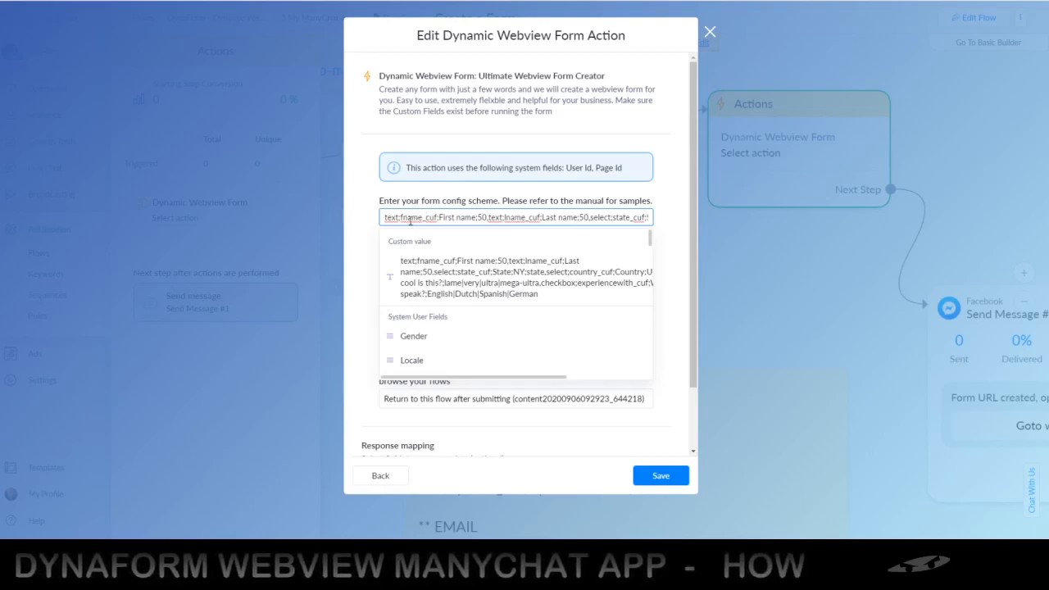
pyautogui.moveTo(482, 229)
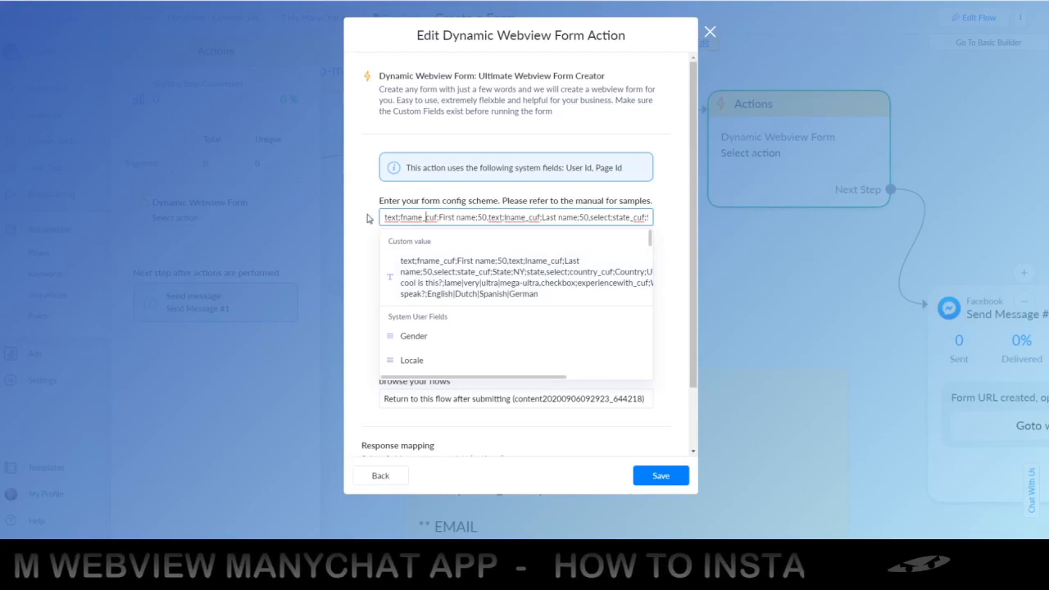
pyautogui.moveTo(410, 271)
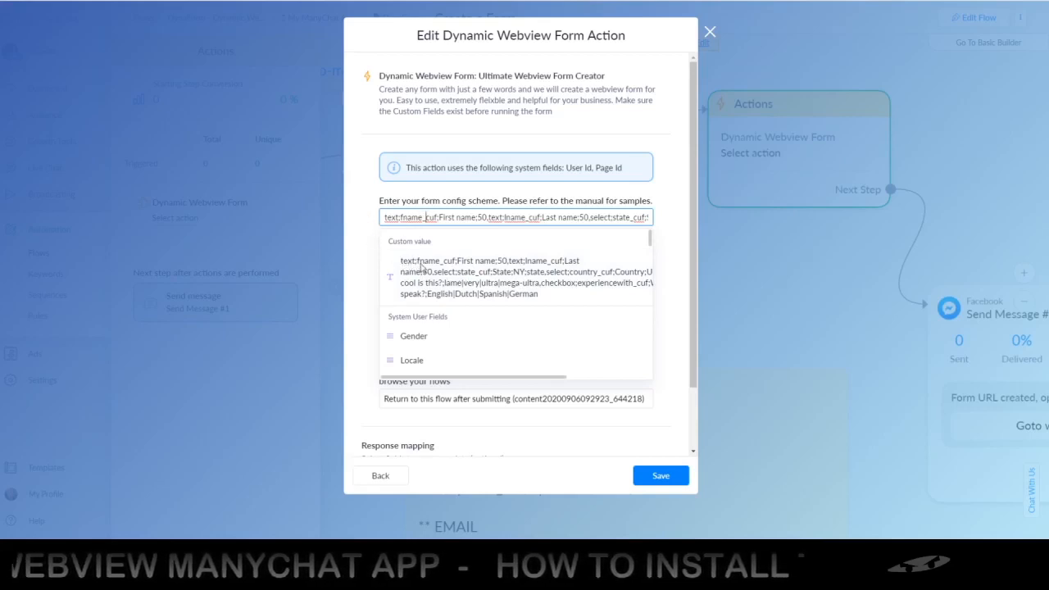
pyautogui.moveTo(459, 282)
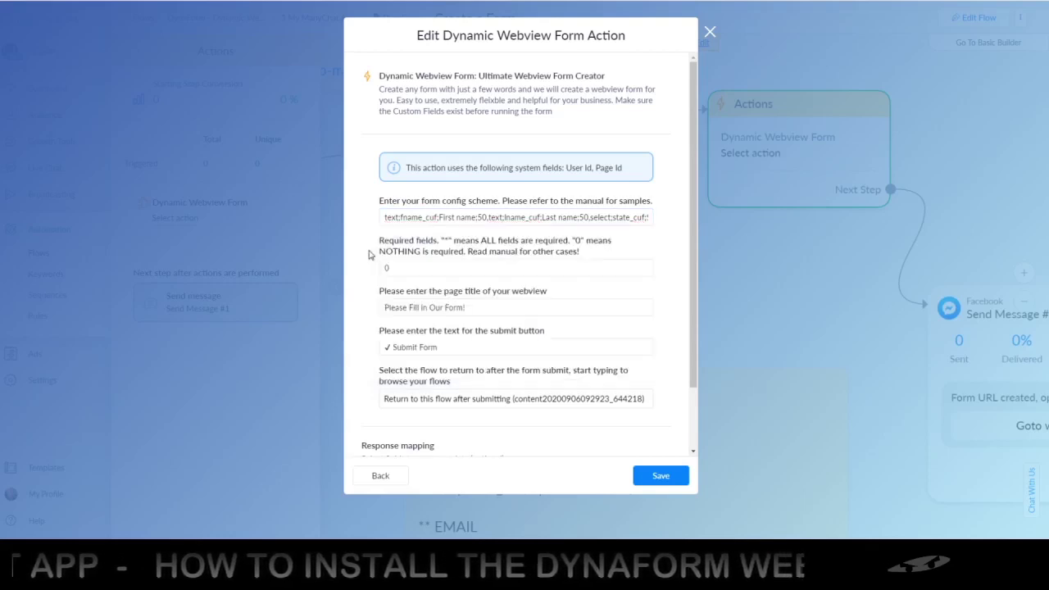
pyautogui.click(426, 269)
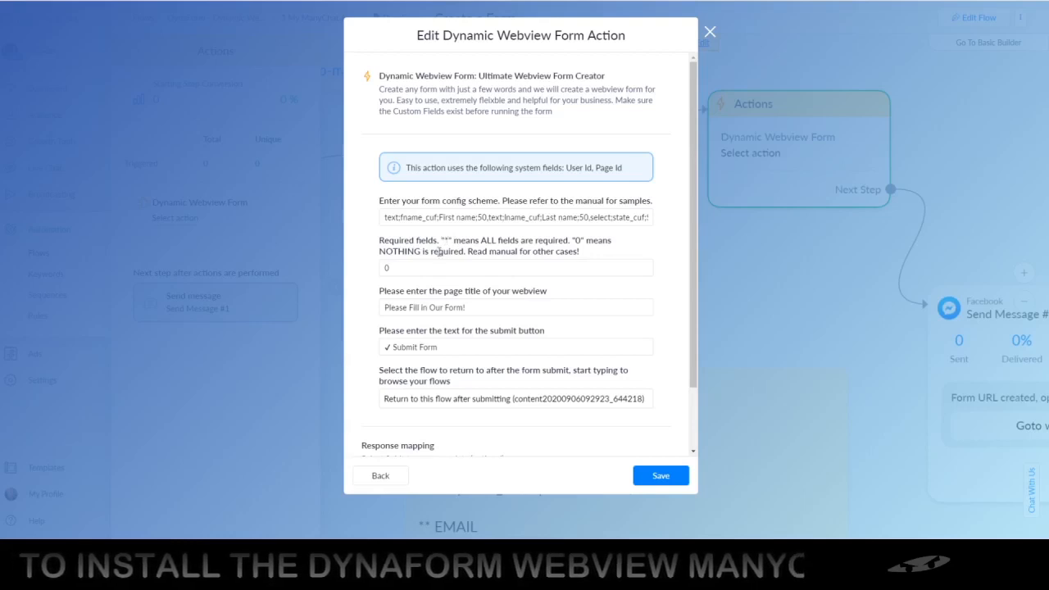
pyautogui.moveTo(433, 262)
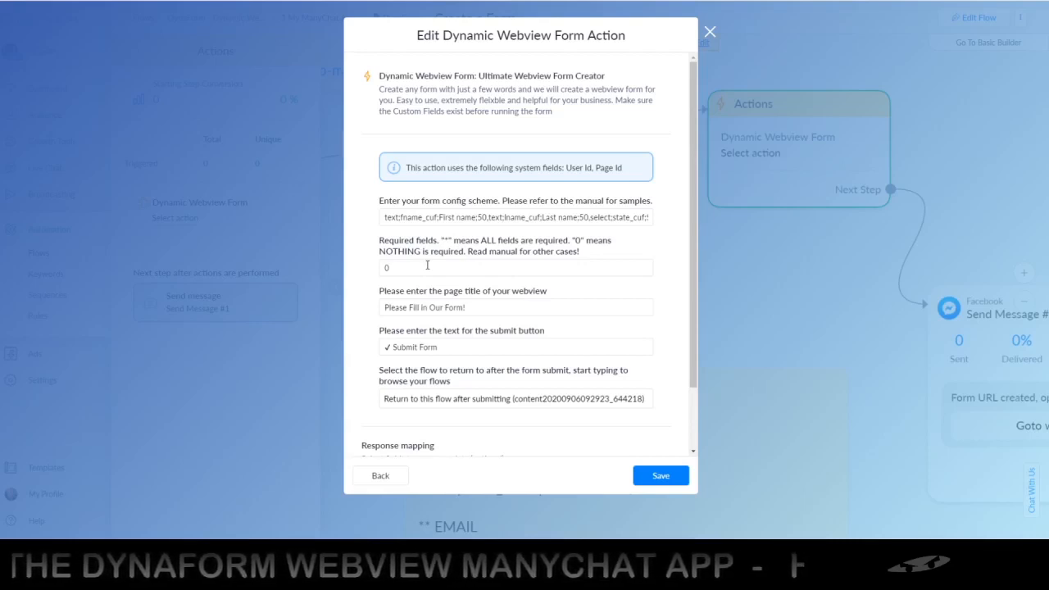
pyautogui.moveTo(408, 256)
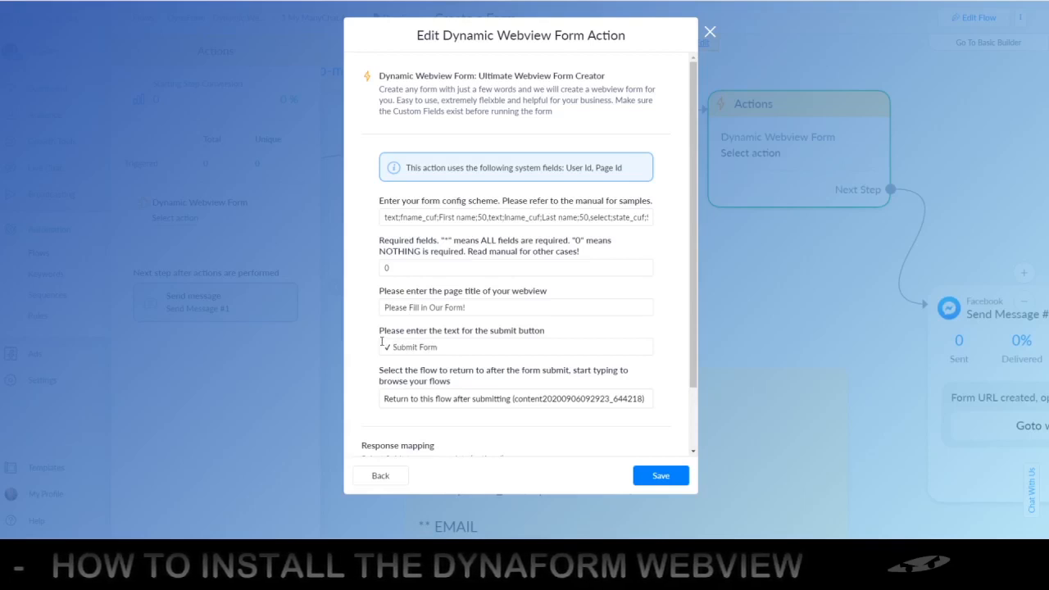
pyautogui.moveTo(377, 348)
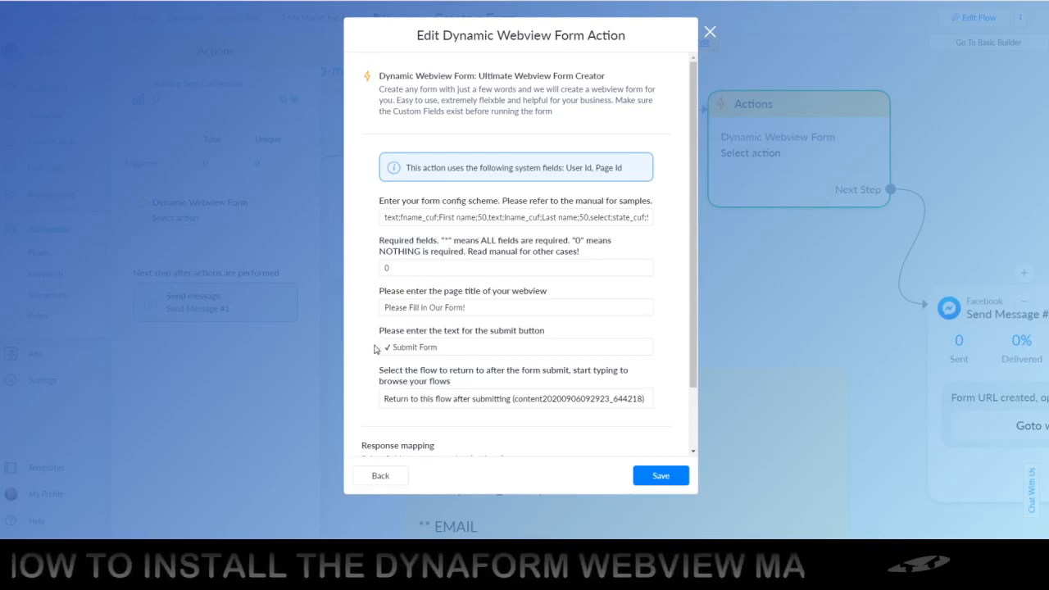
# Step: Map the Webview Form URL response to dynaform_webview_url and save the action
pyautogui.scroll(-3)
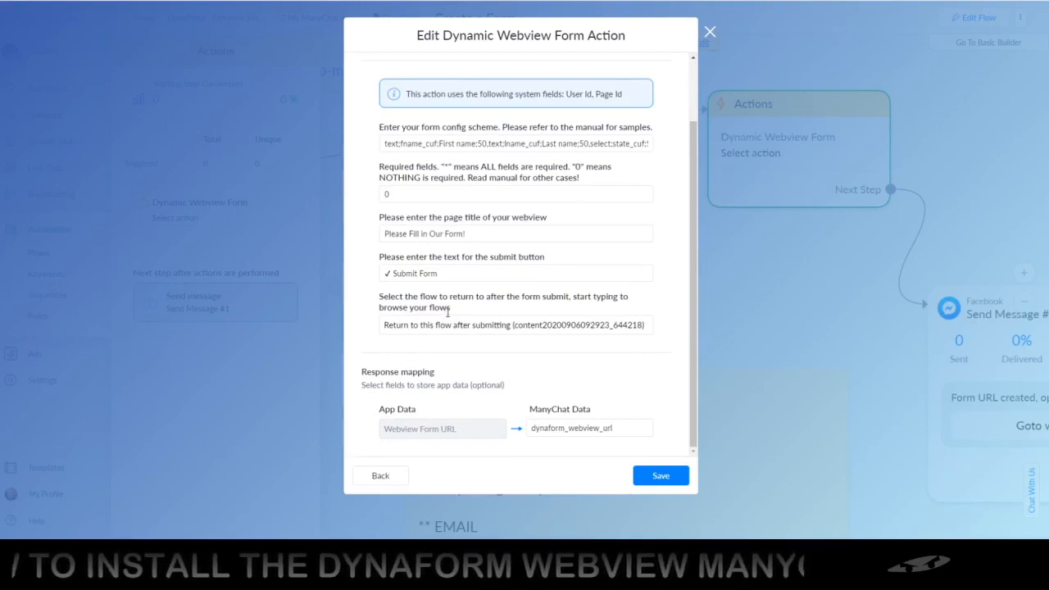
pyautogui.moveTo(453, 325)
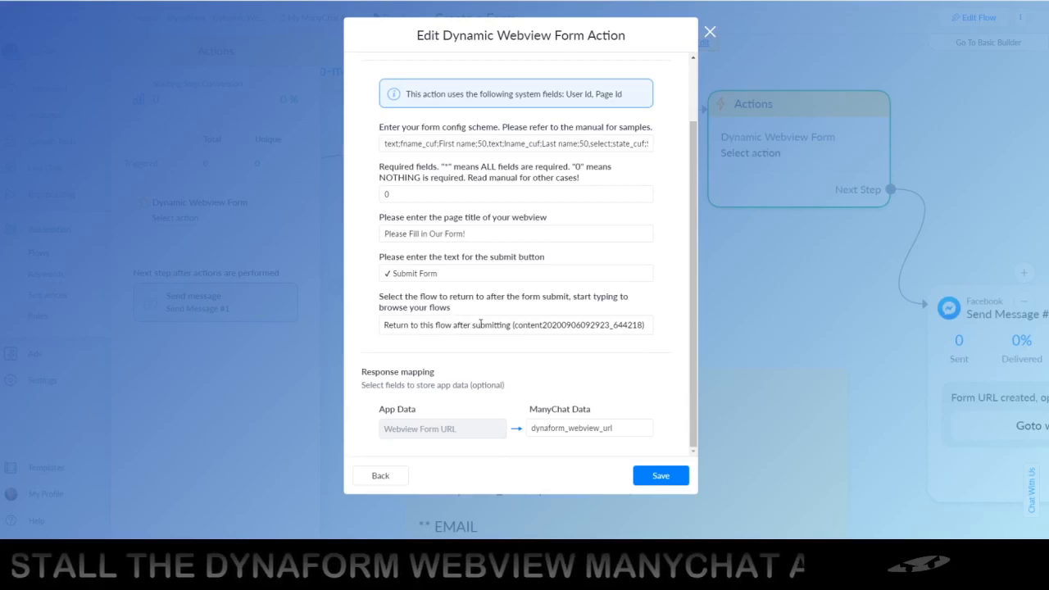
pyautogui.click(515, 325)
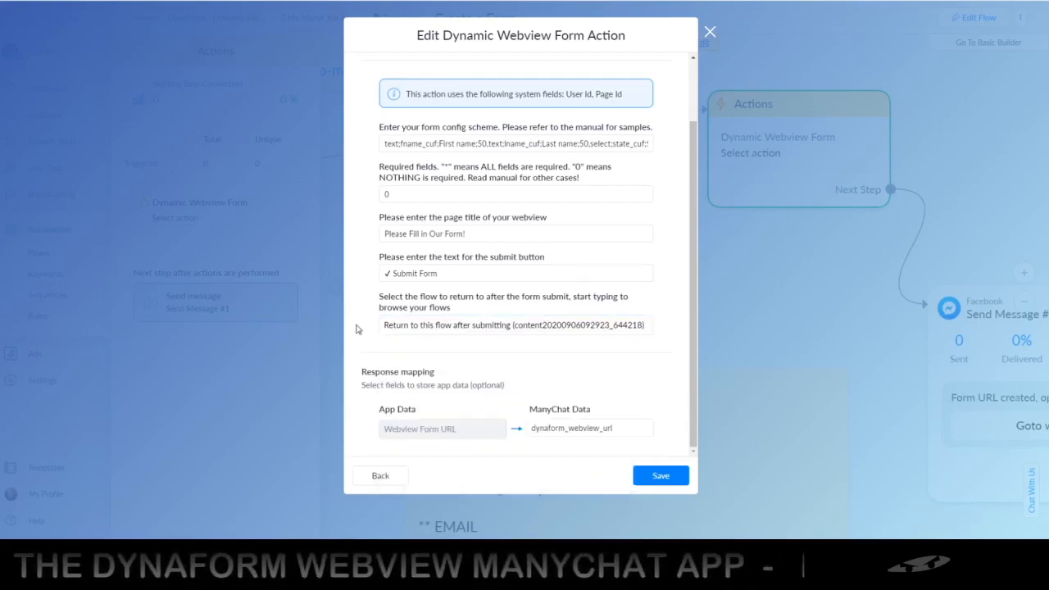
pyautogui.moveTo(422, 342)
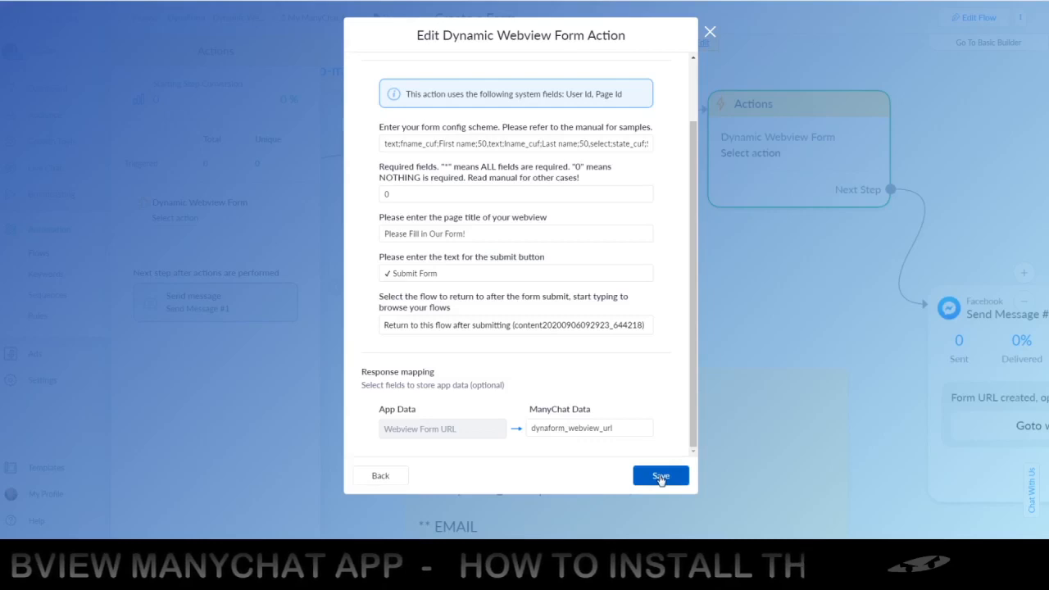
pyautogui.click(660, 475)
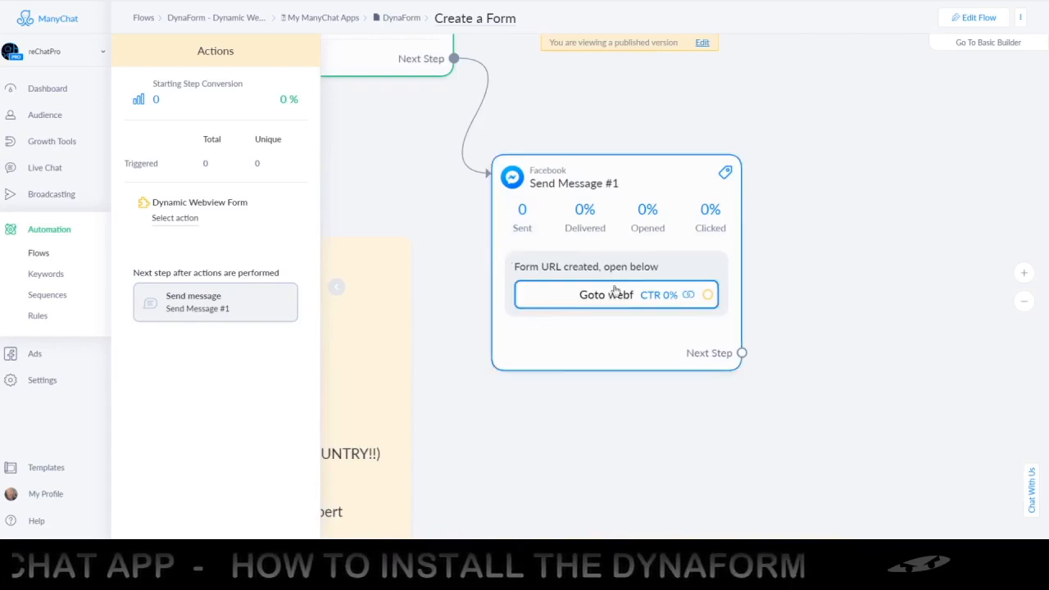
pyautogui.moveTo(564, 296)
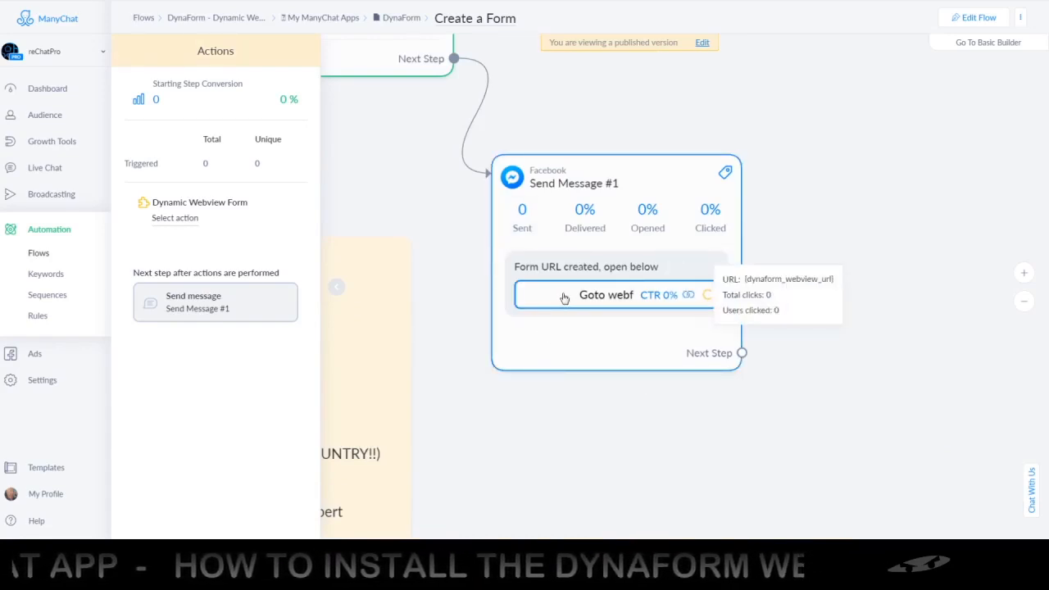
# Step: Edit the flow and view the Goto webform button opening dynaform_webview_url at Full - 100% webview size
pyautogui.click(979, 16)
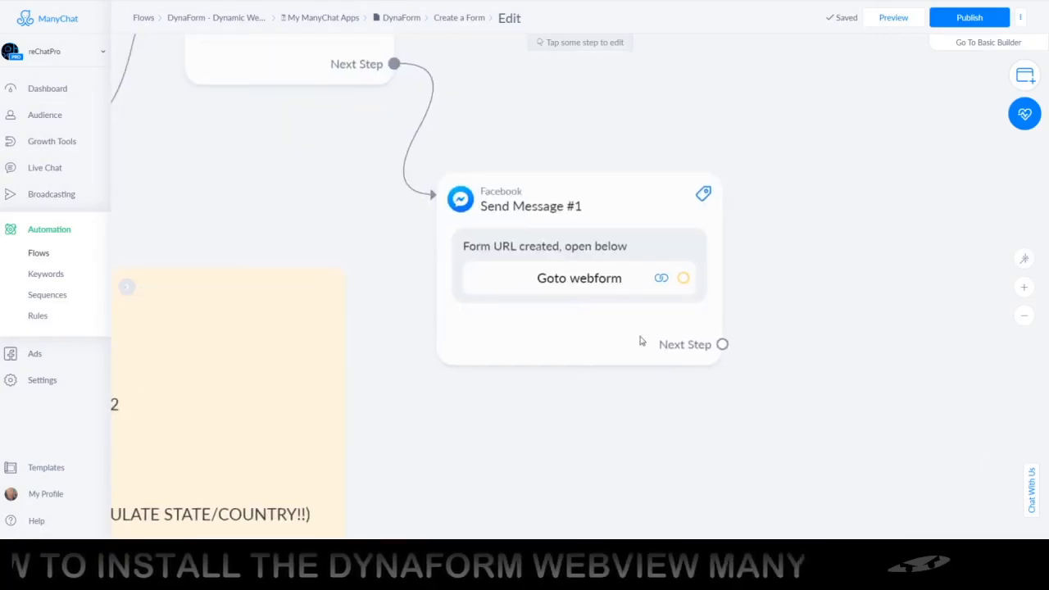
pyautogui.click(579, 279)
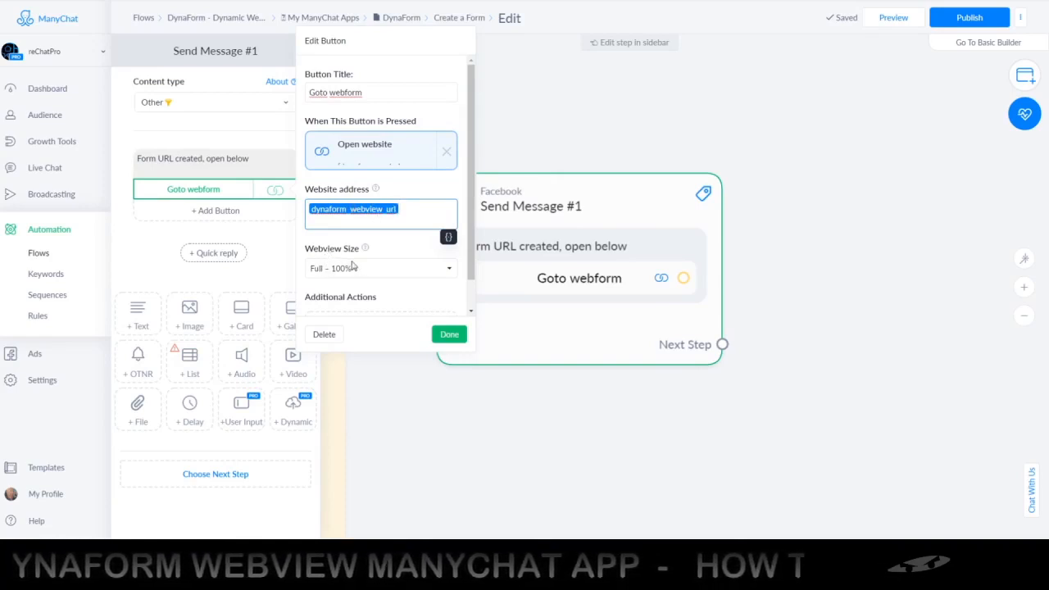
pyautogui.moveTo(359, 272)
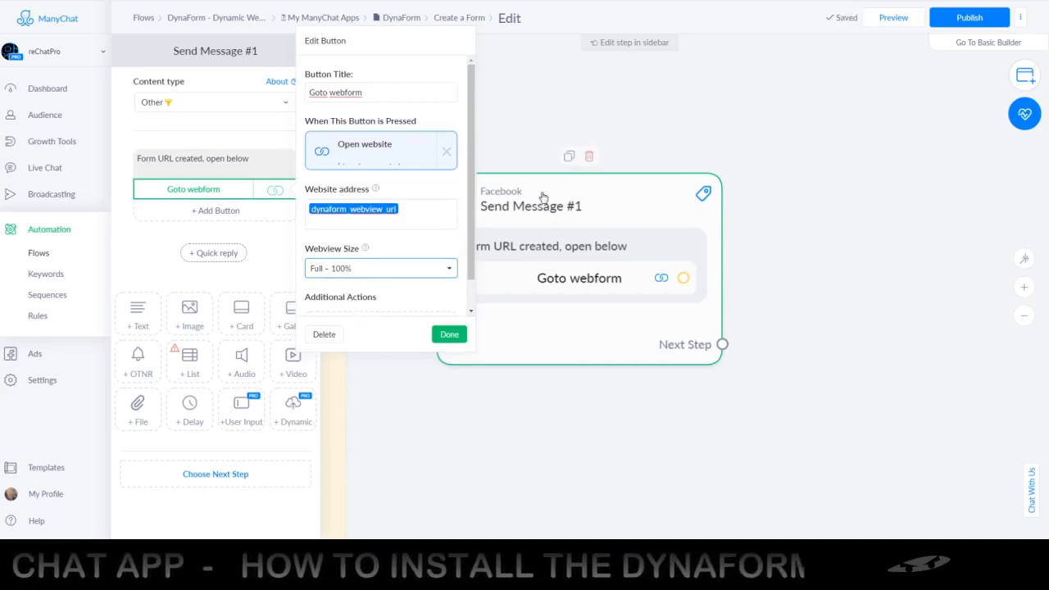
pyautogui.moveTo(735, 141)
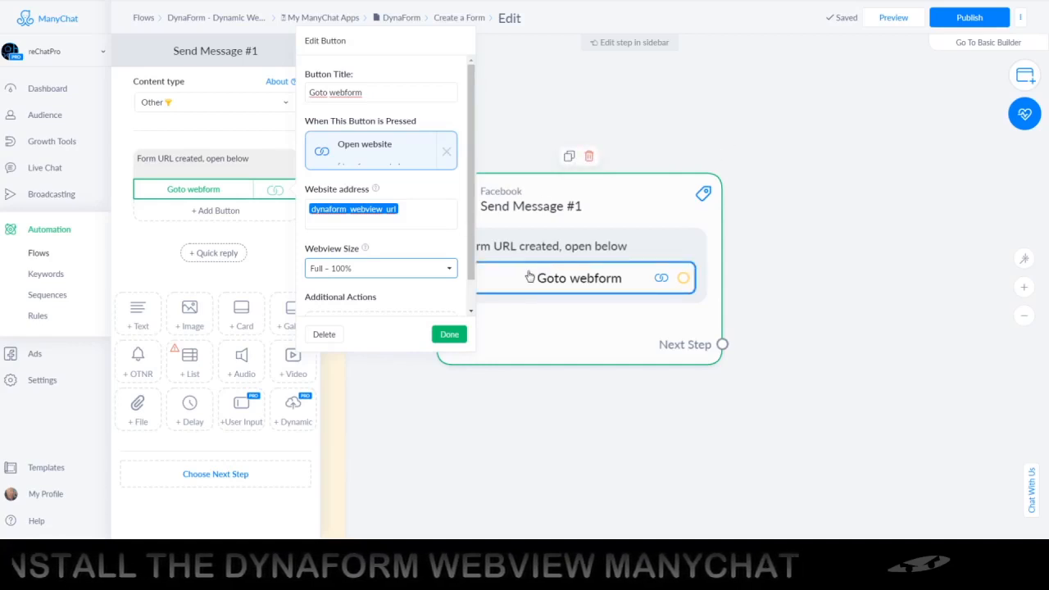
pyautogui.moveTo(521, 285)
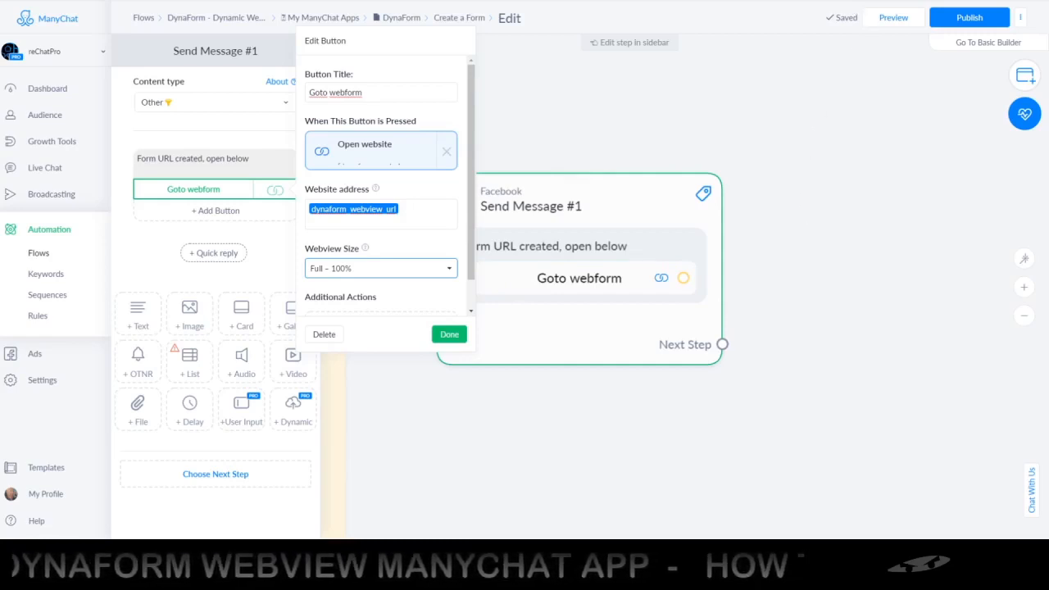
pyautogui.moveTo(800, 24)
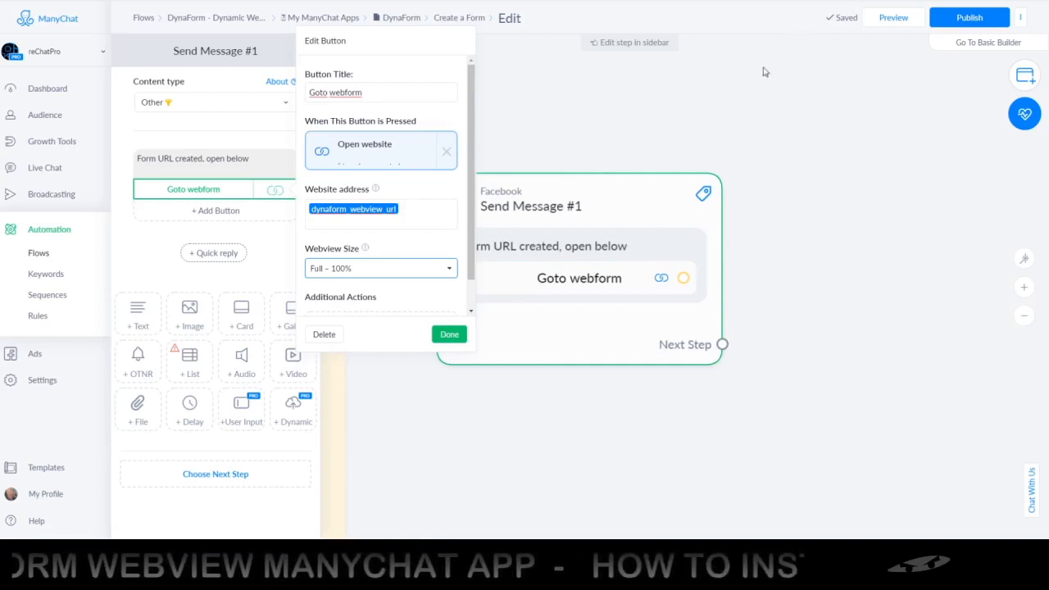
# Step: Publish the flow and reply 'NICE, LET'S DO IT!' on the phone to receive the Goto webform button
pyautogui.click(449, 334)
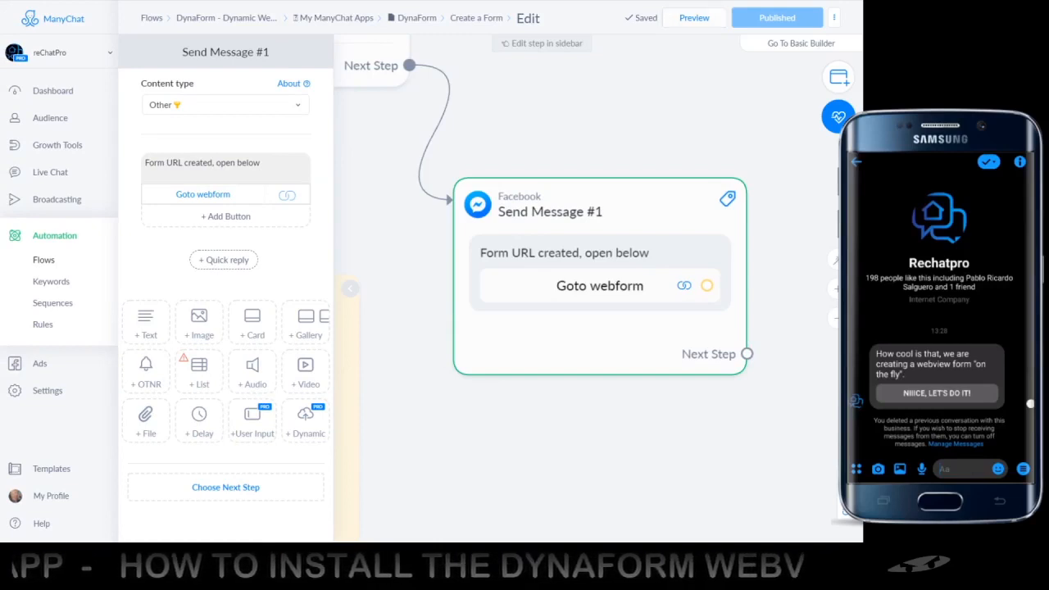
pyautogui.moveTo(954, 222)
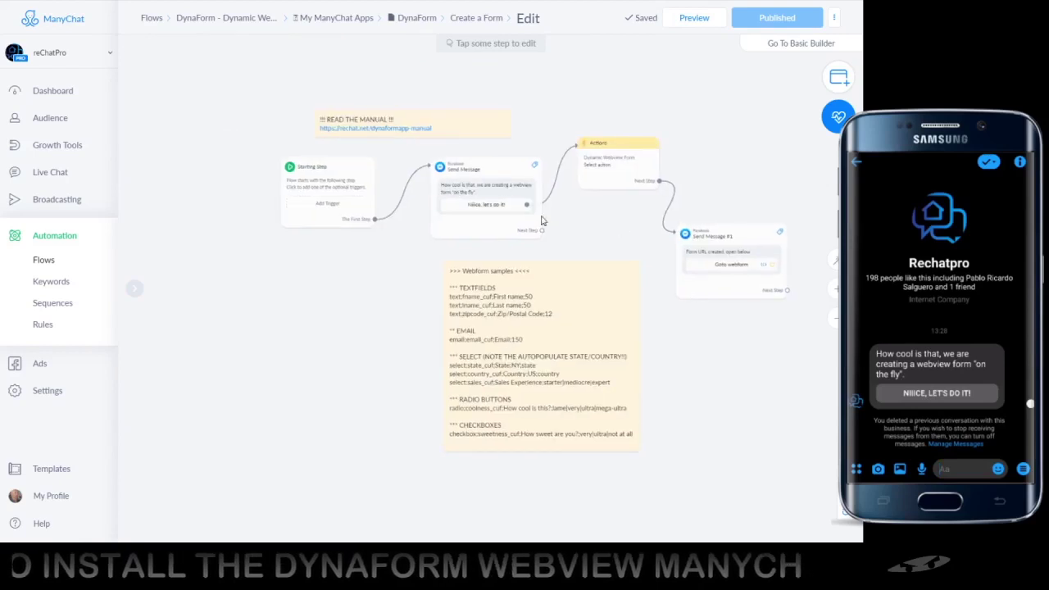
pyautogui.moveTo(679, 308)
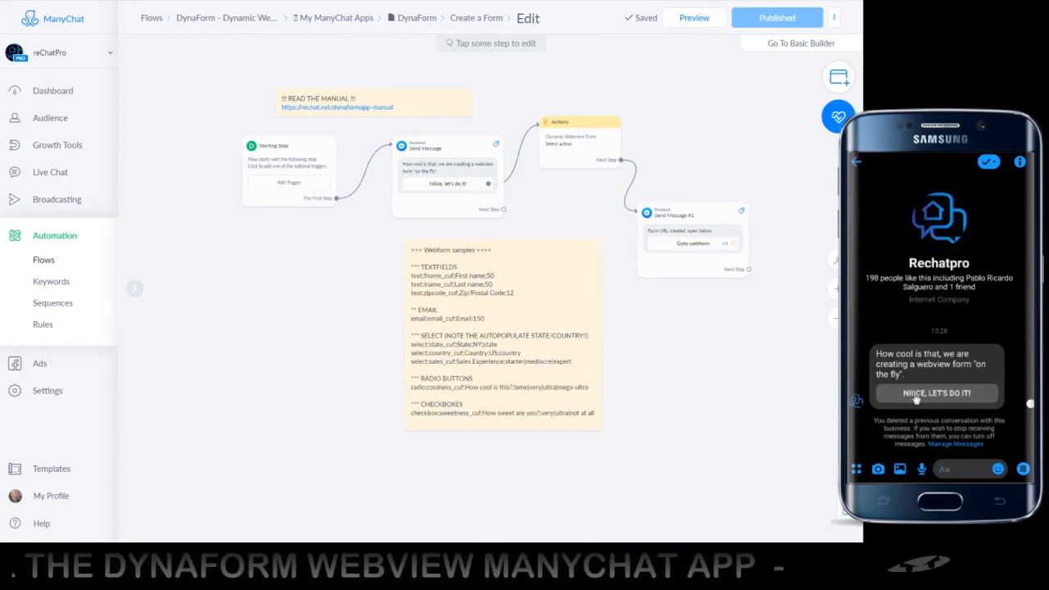
pyautogui.click(936, 392)
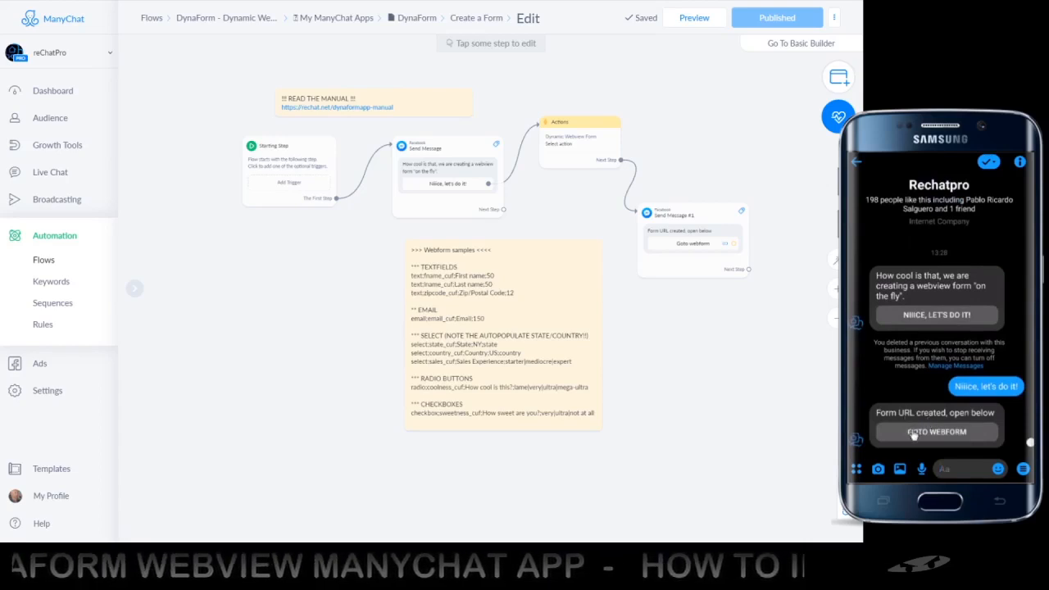
pyautogui.moveTo(901, 408)
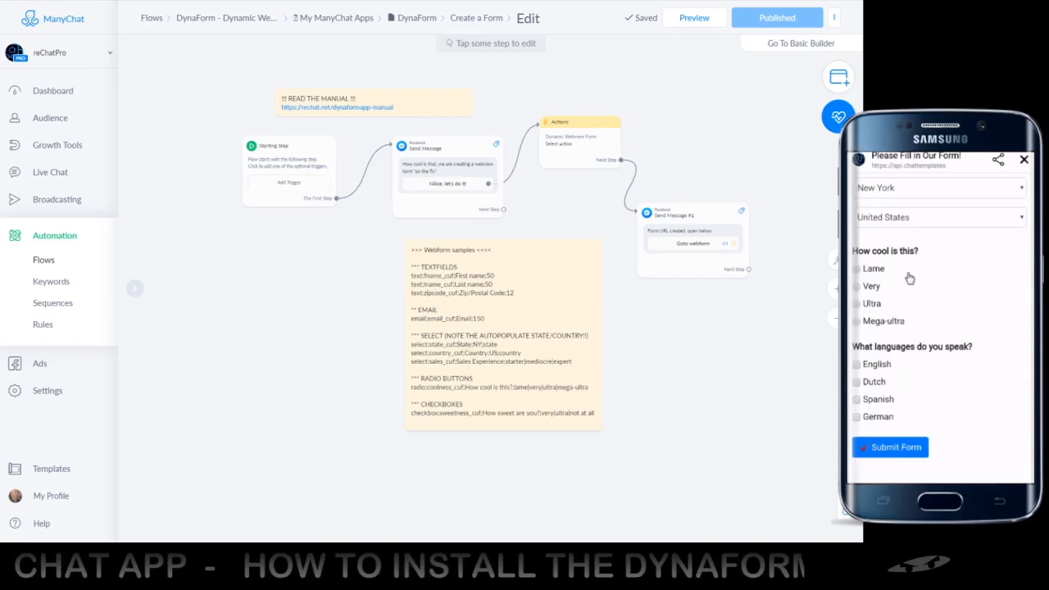
pyautogui.moveTo(915, 262)
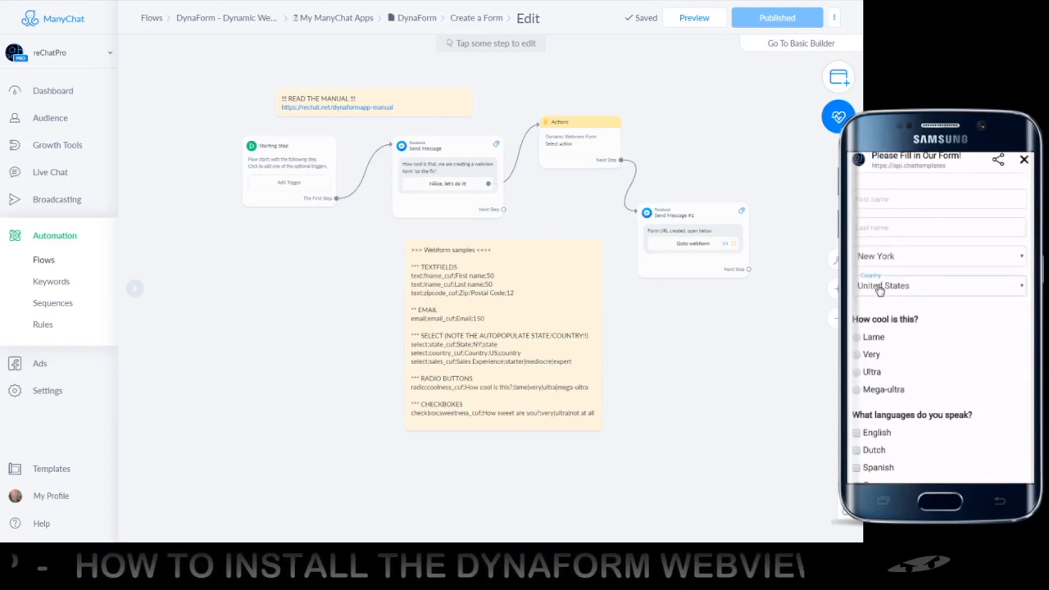
# Step: Pick New York in the previewed form's state dropdown and scroll through its remaining fields
pyautogui.click(937, 285)
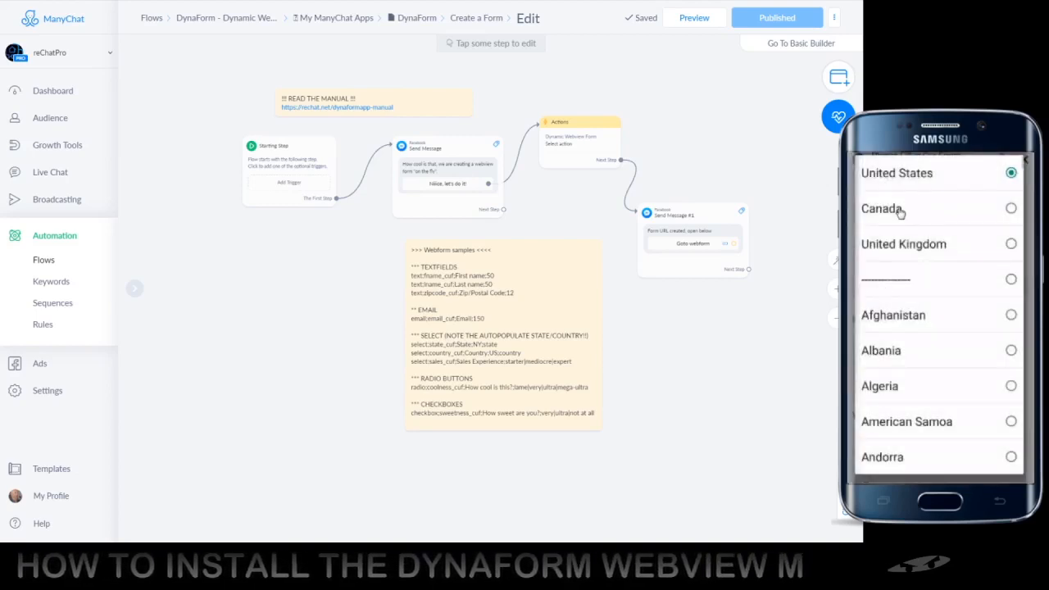
pyautogui.click(882, 210)
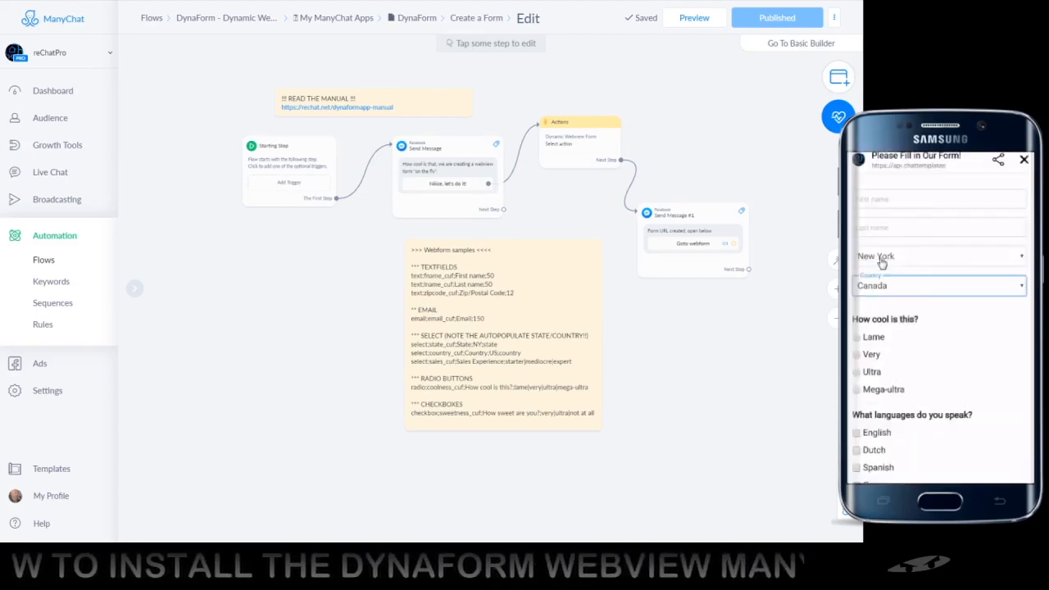
pyautogui.moveTo(921, 266)
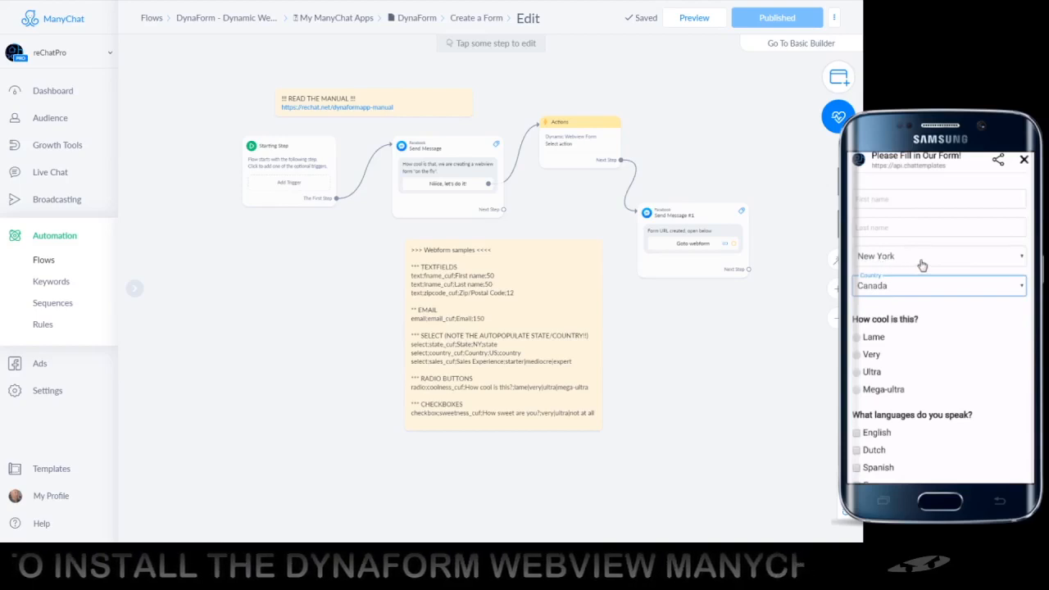
pyautogui.click(938, 255)
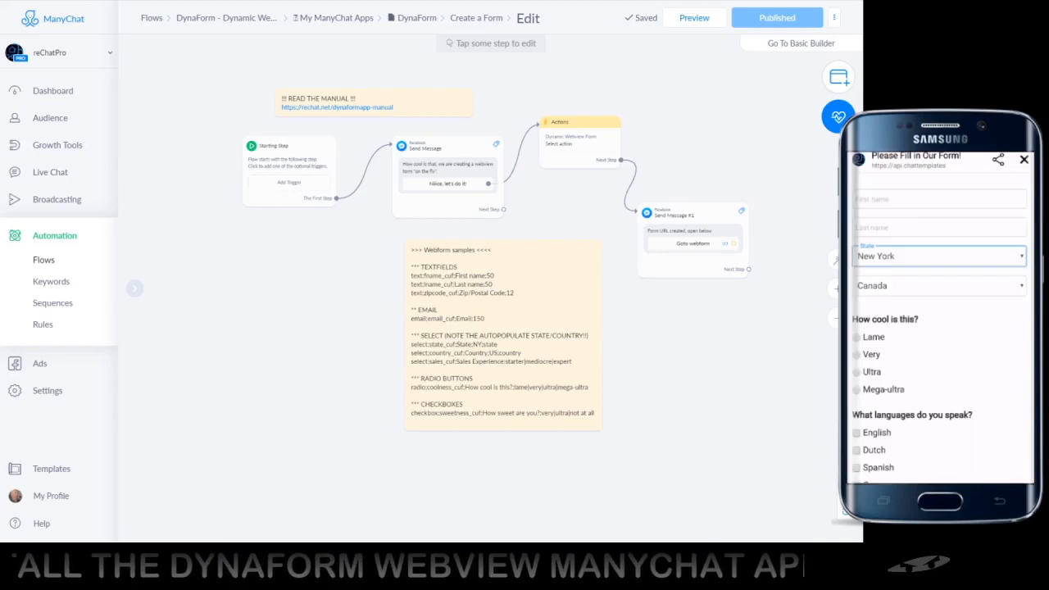
pyautogui.moveTo(910, 456)
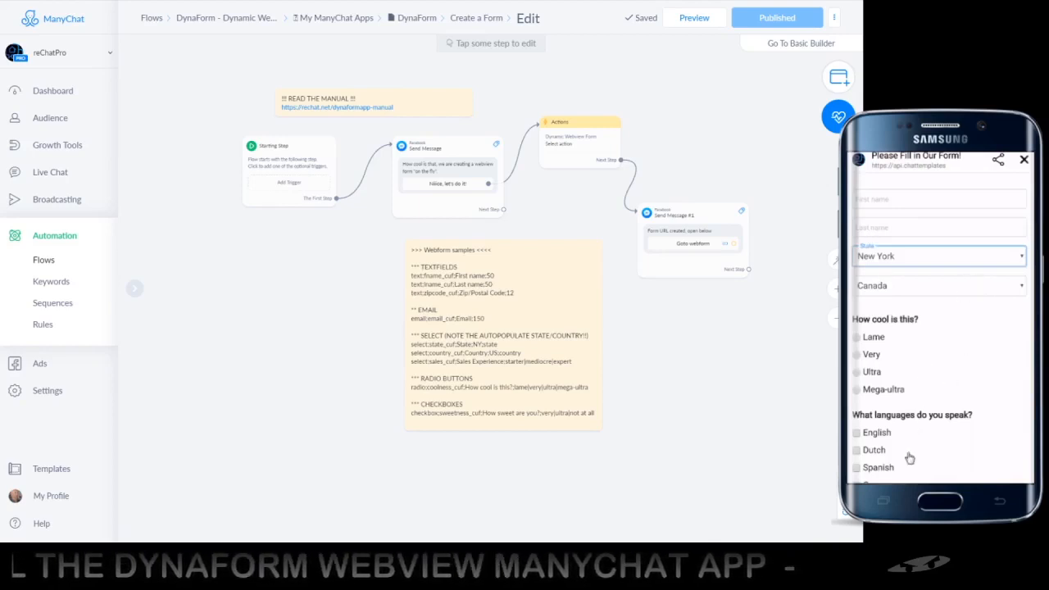
pyautogui.scroll(-3)
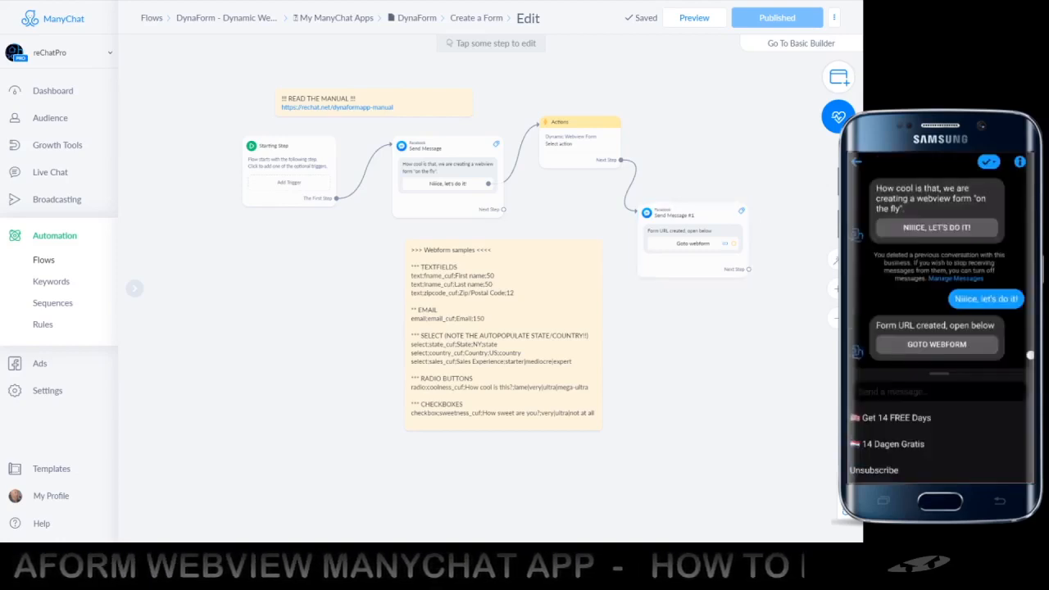
# Step: Reach the Dynamic Webview Form action inside the Actions step
pyautogui.click(580, 139)
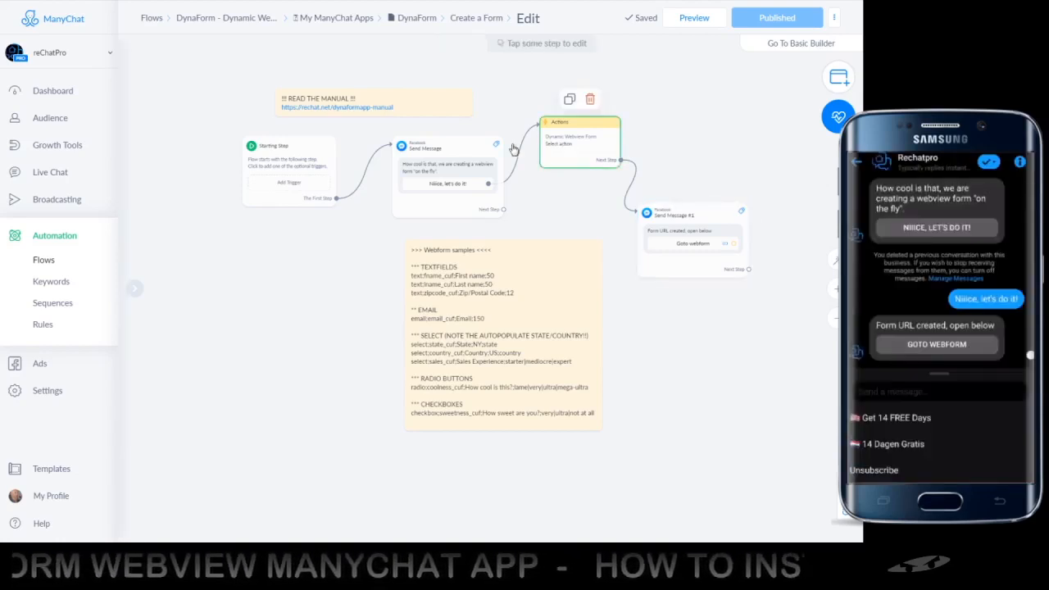
pyautogui.click(580, 140)
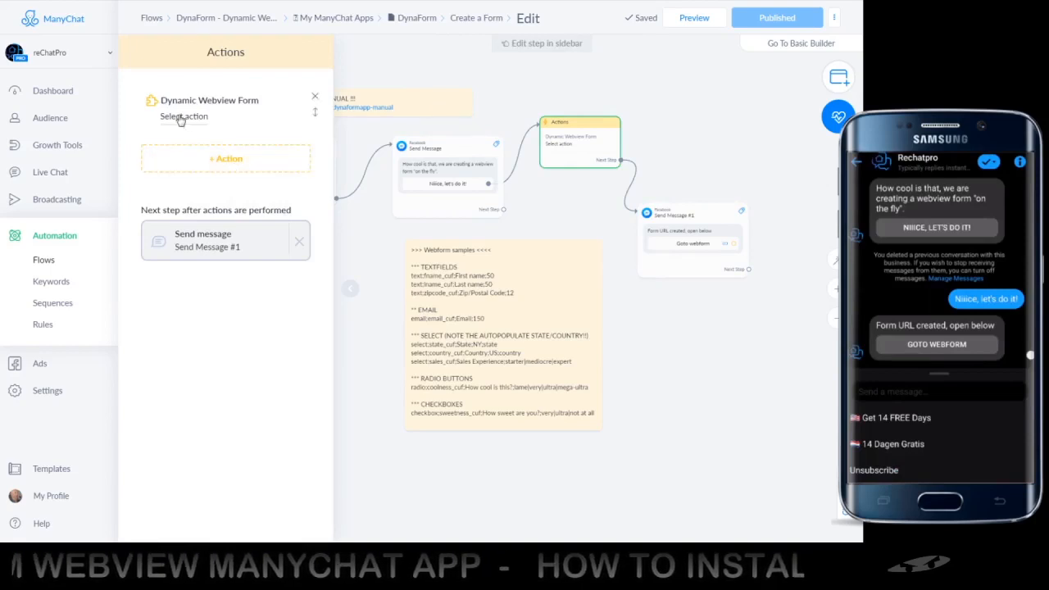
pyautogui.click(183, 115)
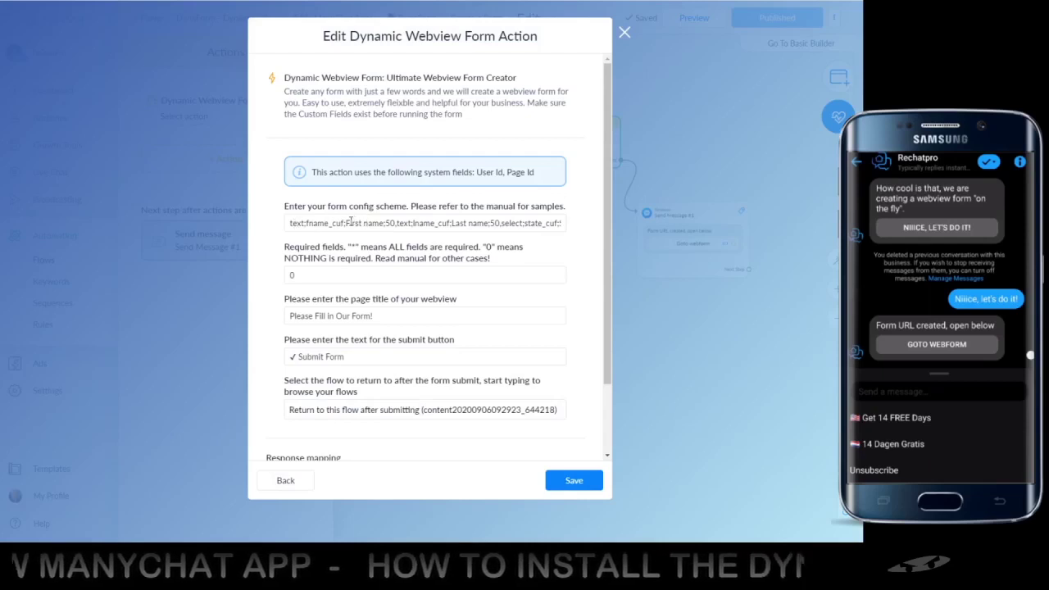
# Step: Replace the config scheme with a Country select (NL) and an Apple|Orange|Banana fruit checkbox, and save
pyautogui.click(423, 223)
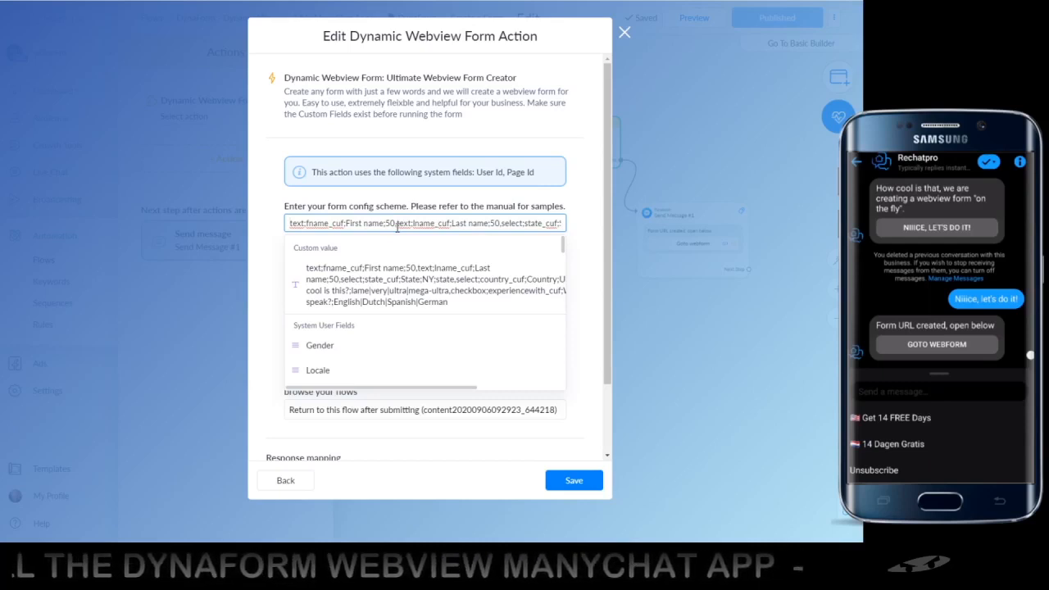
pyautogui.click(423, 223)
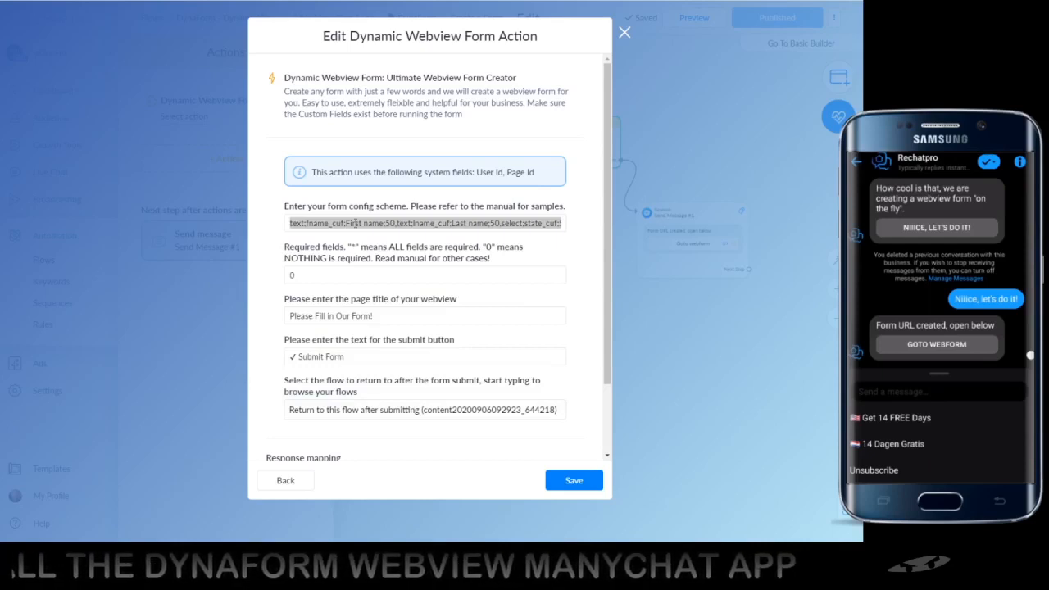
pyautogui.click(423, 223)
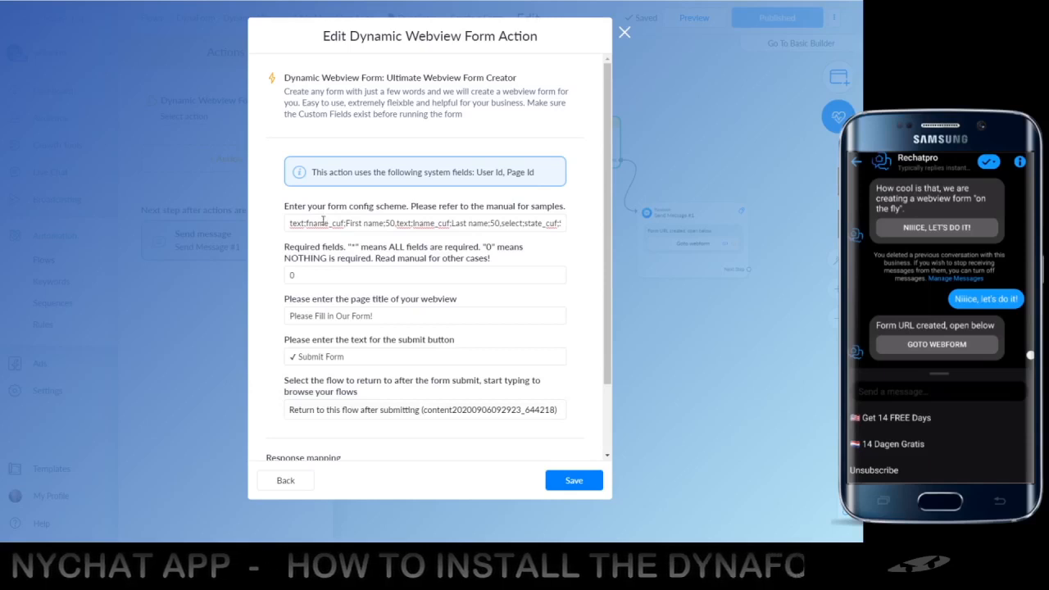
pyautogui.click(425, 222)
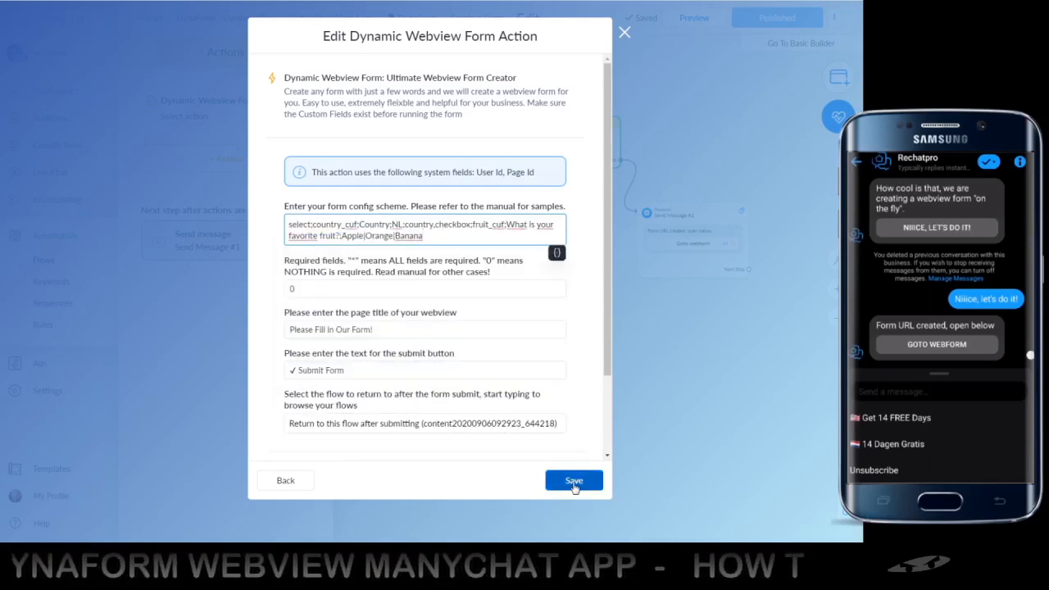
pyautogui.click(573, 480)
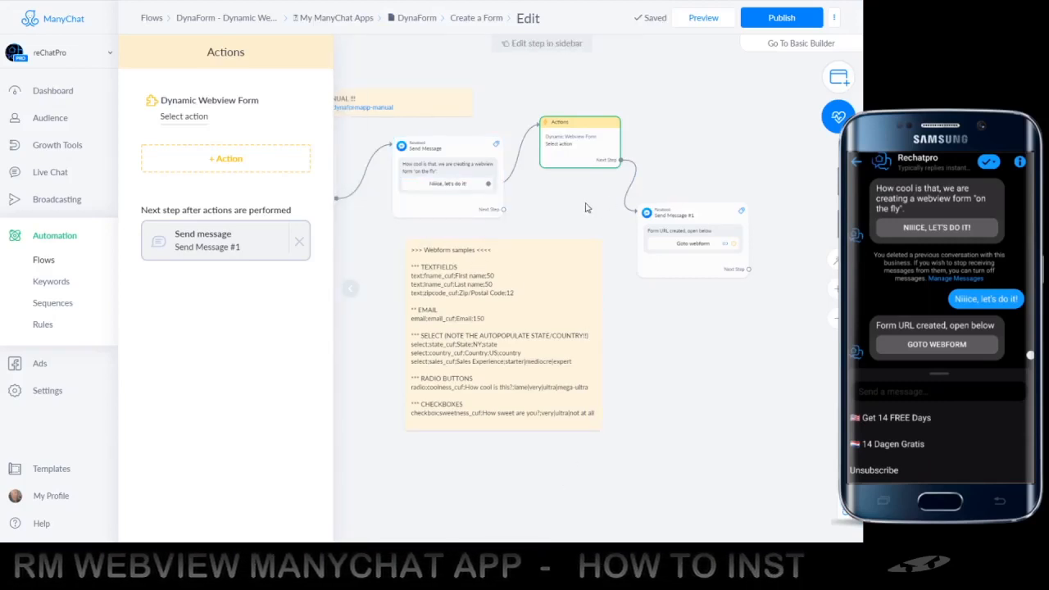
pyautogui.moveTo(714, 17)
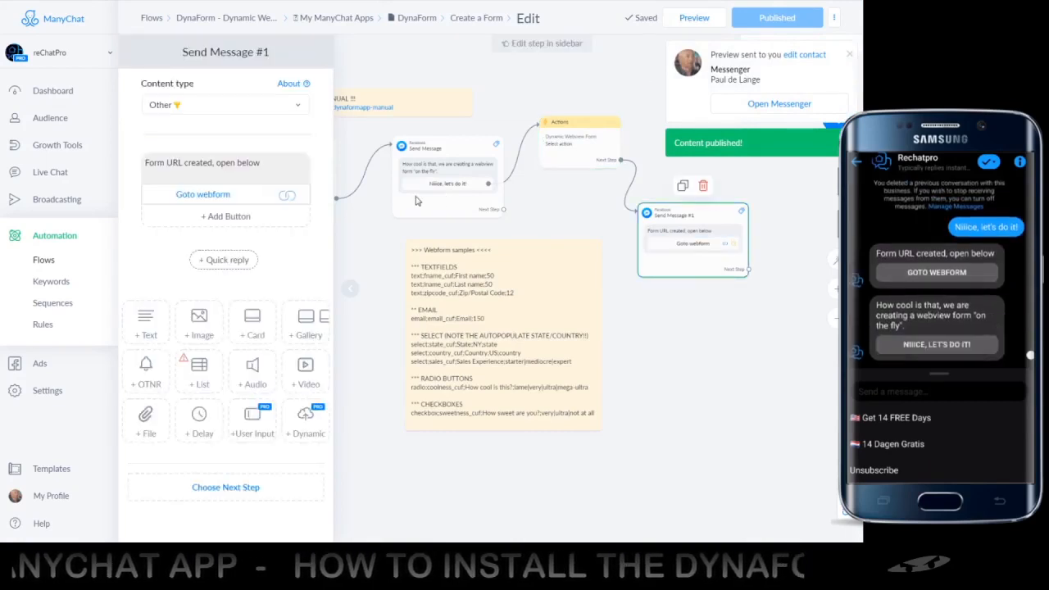
# Step: Set the Goto webform button's Webview Size to Medium – 75%
pyautogui.click(203, 194)
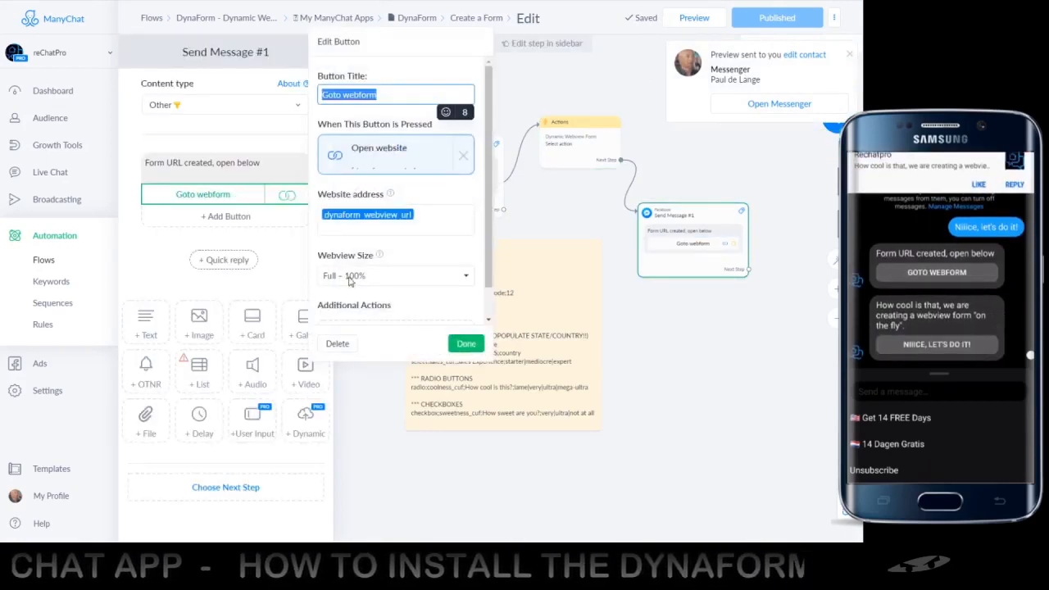
pyautogui.click(395, 275)
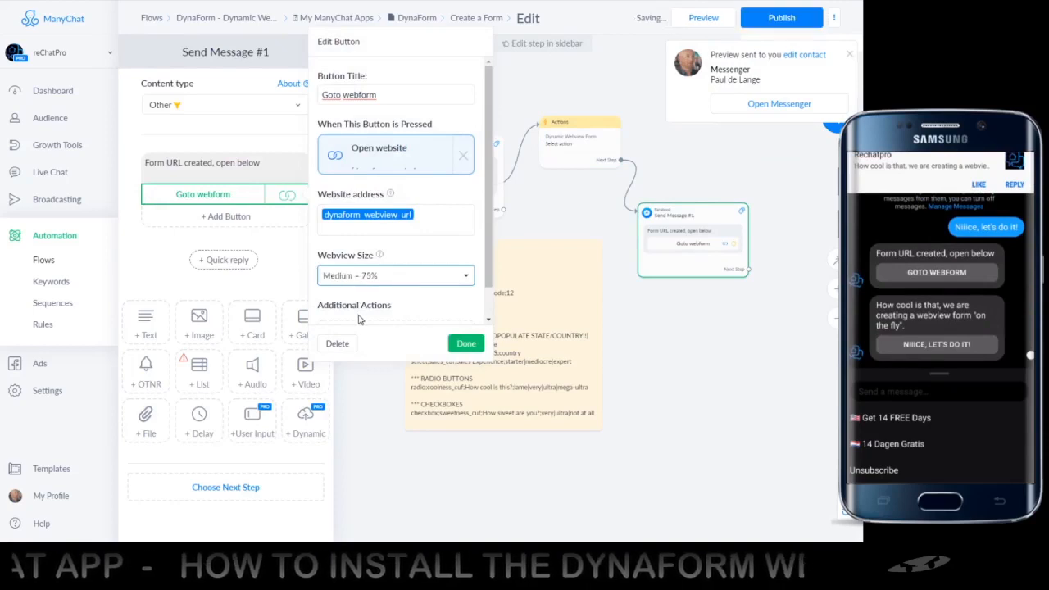
pyautogui.click(466, 344)
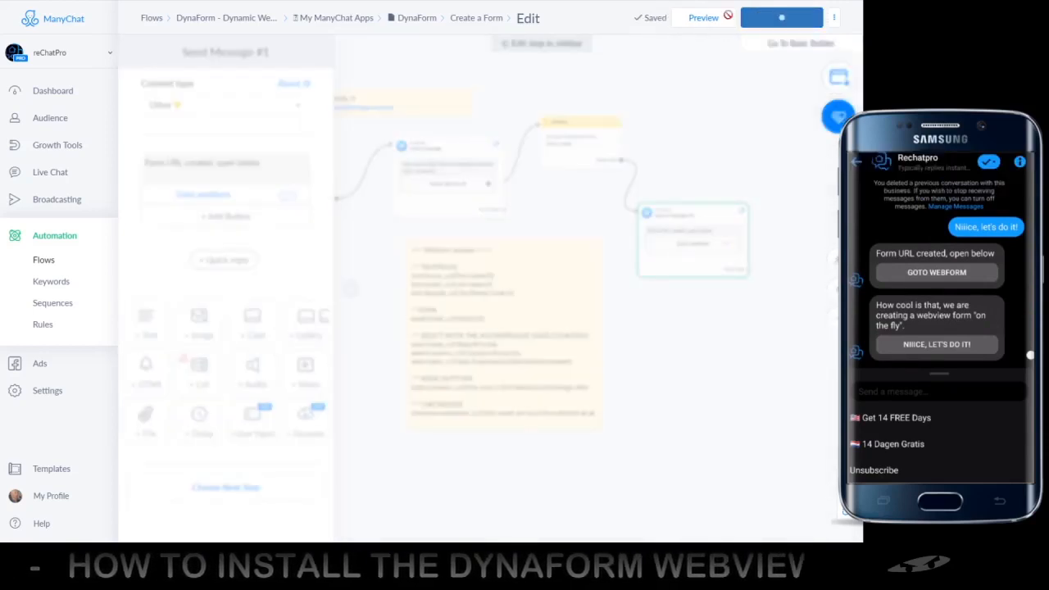
# Step: Publish the updated flow and preview it on the phone
pyautogui.click(777, 16)
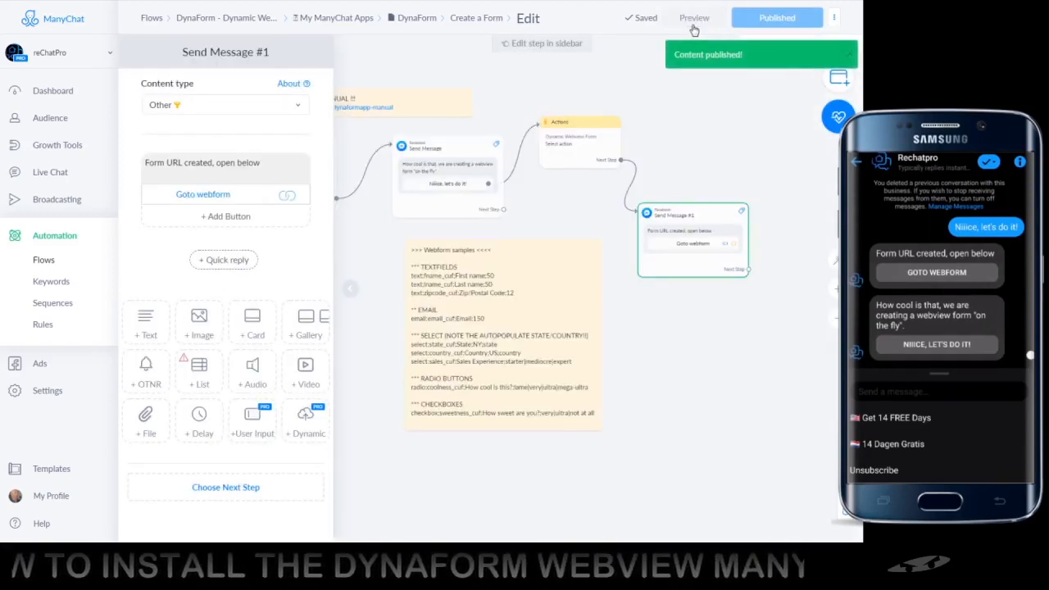
pyautogui.click(693, 17)
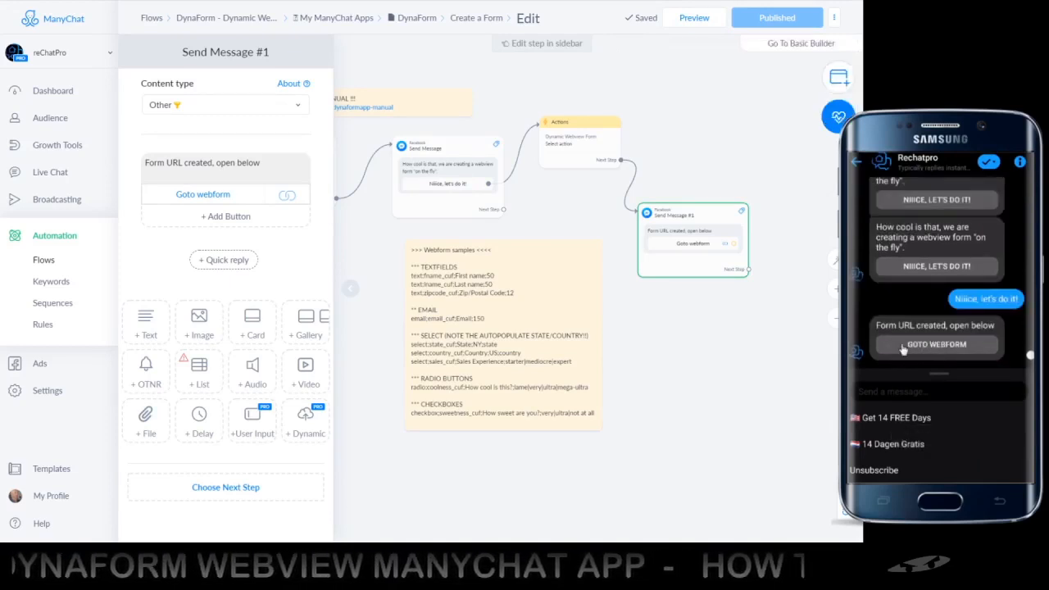
pyautogui.moveTo(898, 348)
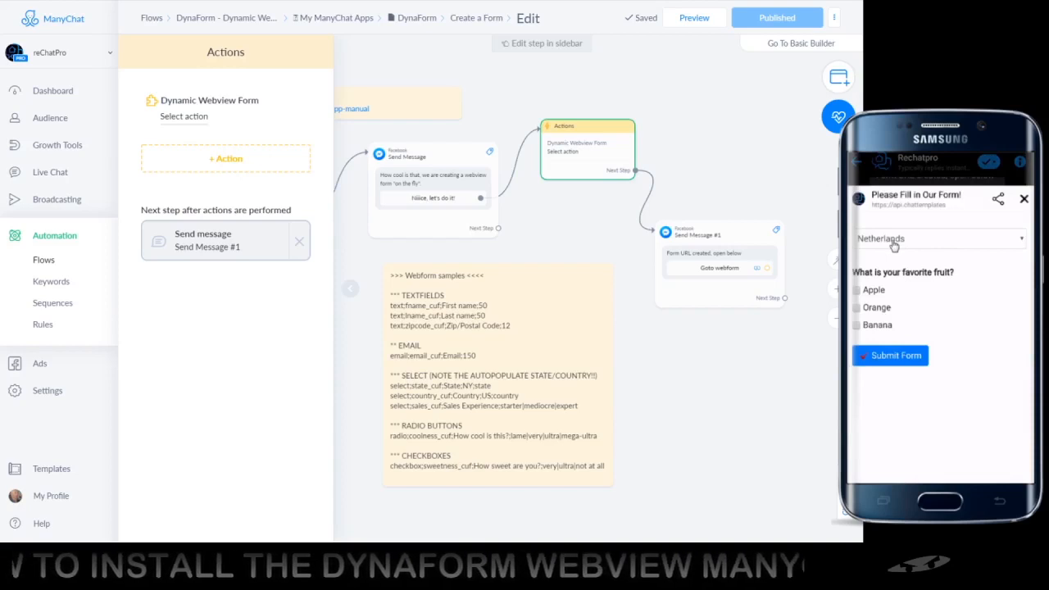
# Step: Tick Apple as favourite fruit on the phone form, then close the webview
pyautogui.click(856, 291)
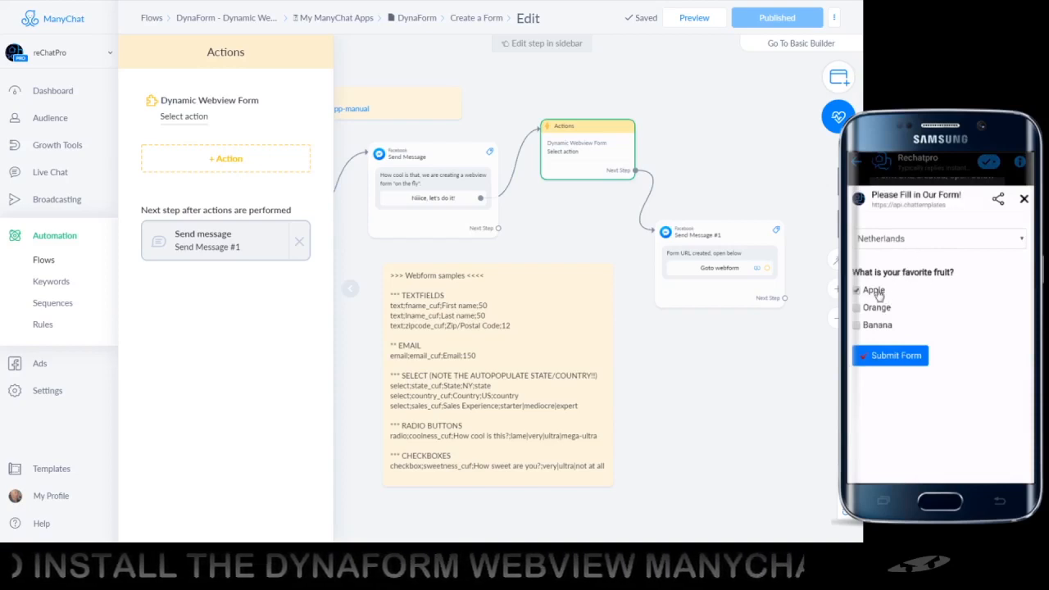
pyautogui.click(856, 325)
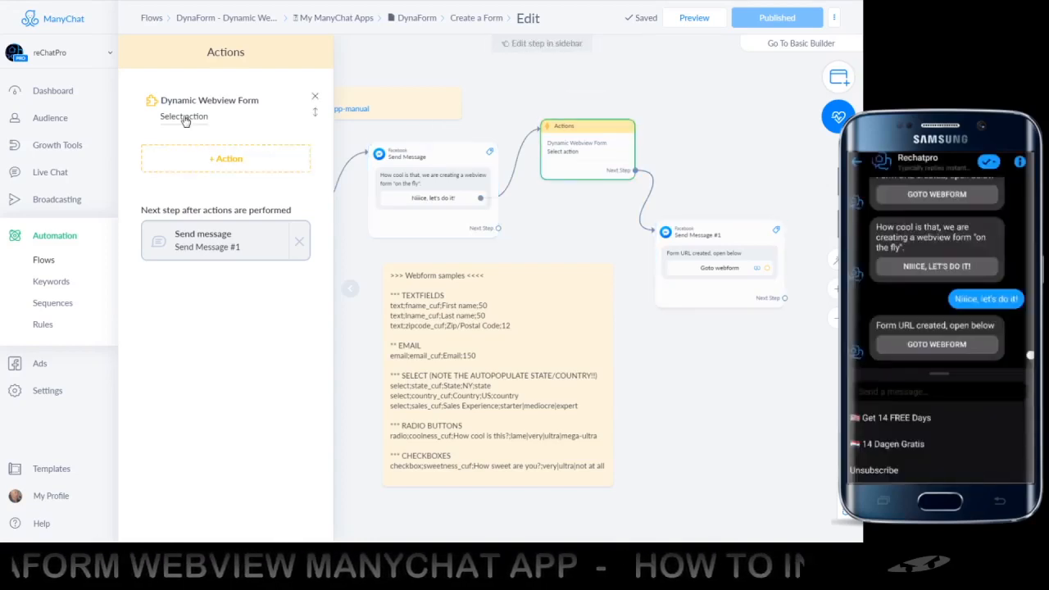
# Step: Change the scheme's default country to US, append |Strawberry, and save the action
pyautogui.click(184, 117)
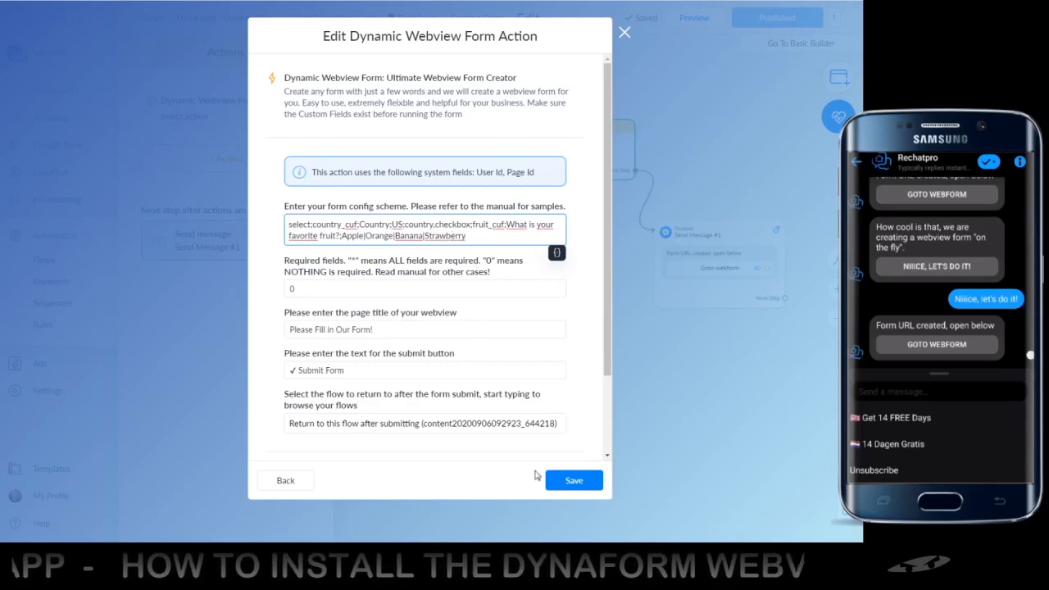
pyautogui.click(626, 34)
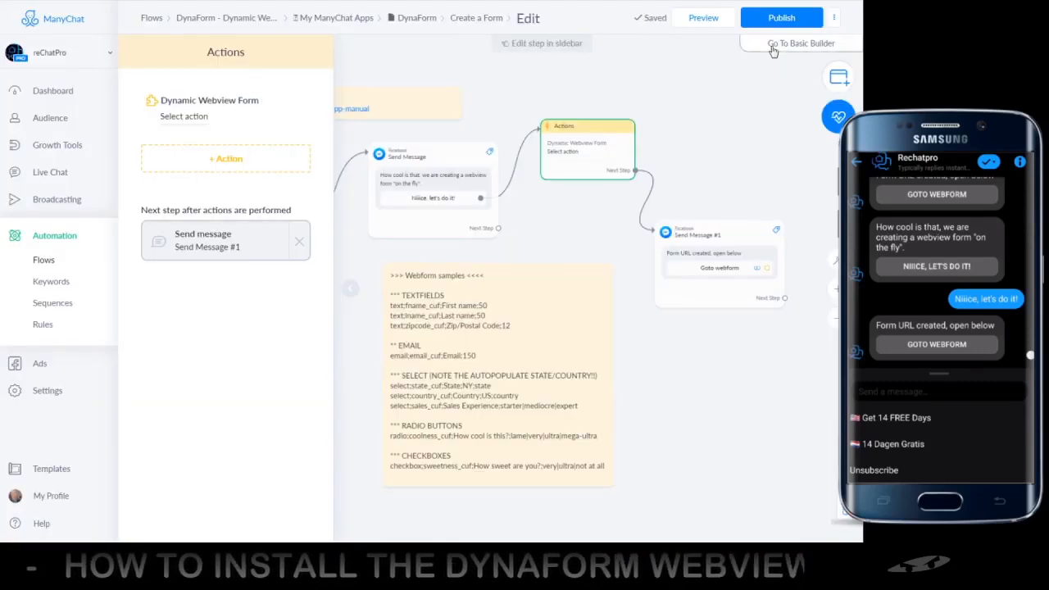
# Step: Publish and preview the flow, ticking Banana and Strawberry on the phone form showing United States
pyautogui.click(780, 17)
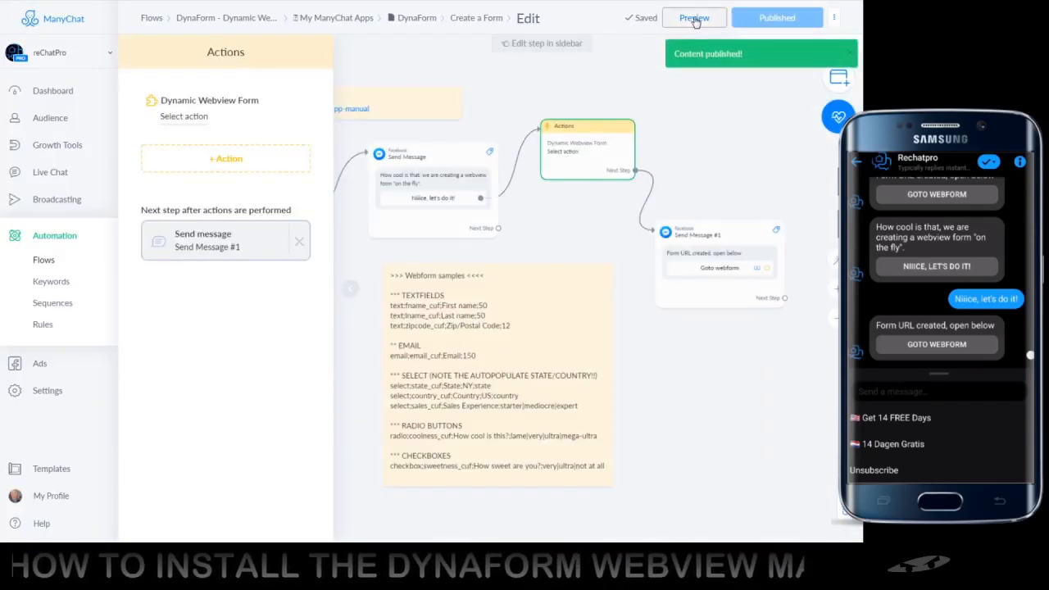
pyautogui.click(695, 17)
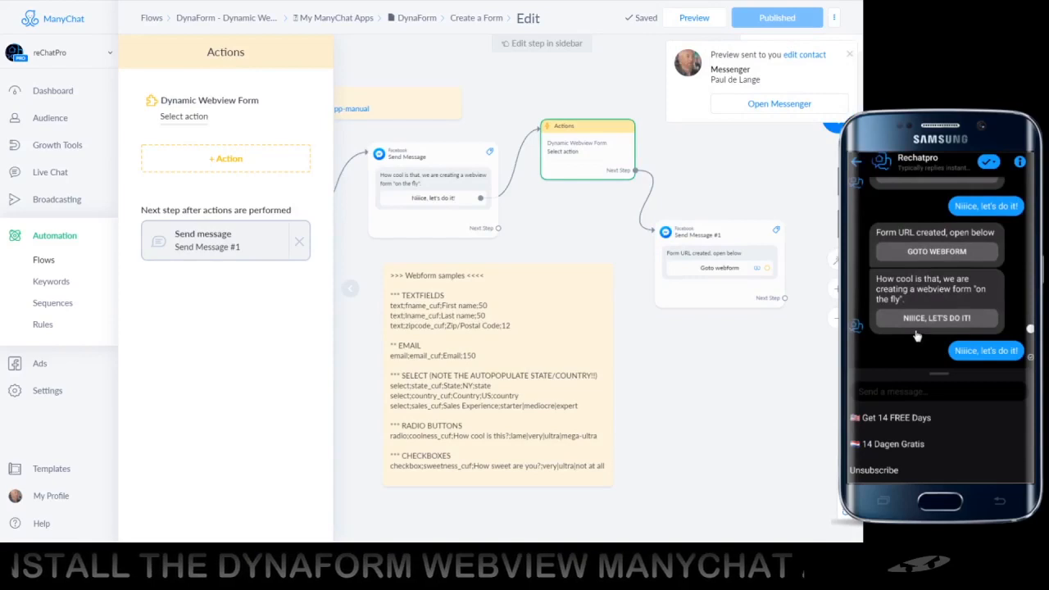
pyautogui.scroll(-3)
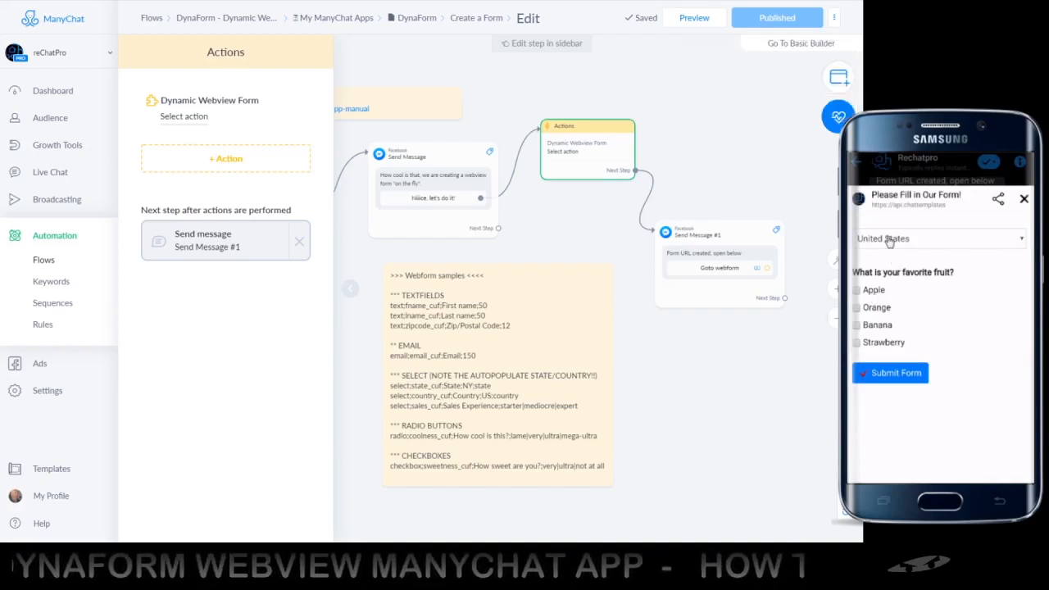
pyautogui.moveTo(870, 312)
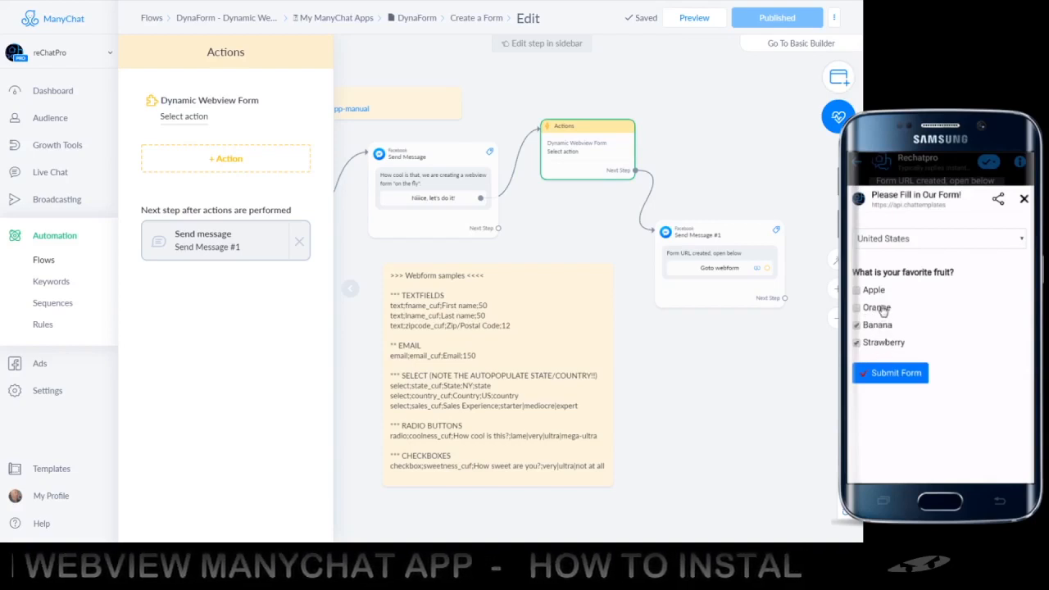
pyautogui.click(856, 309)
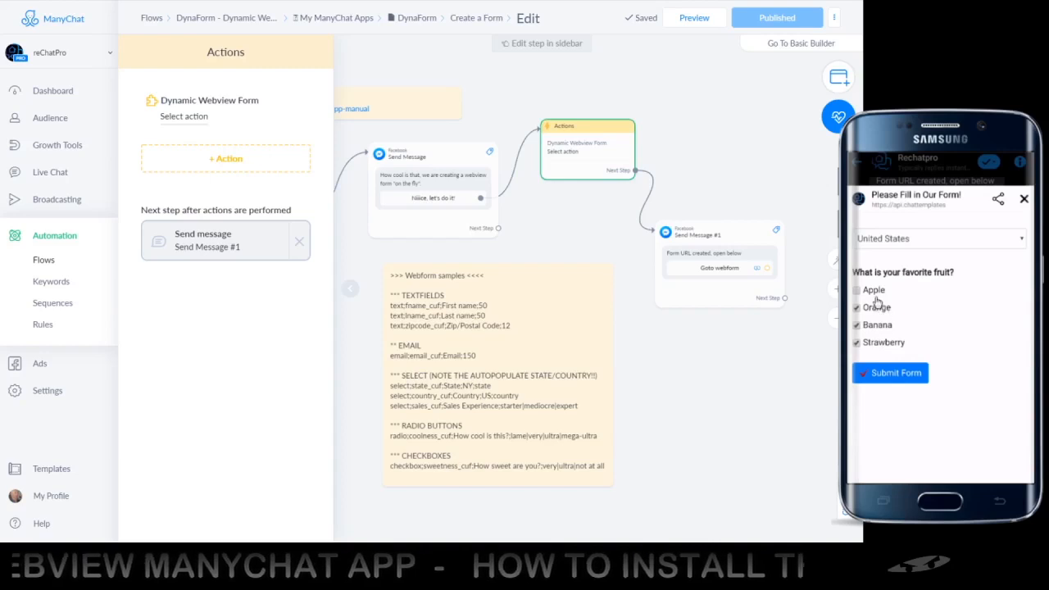